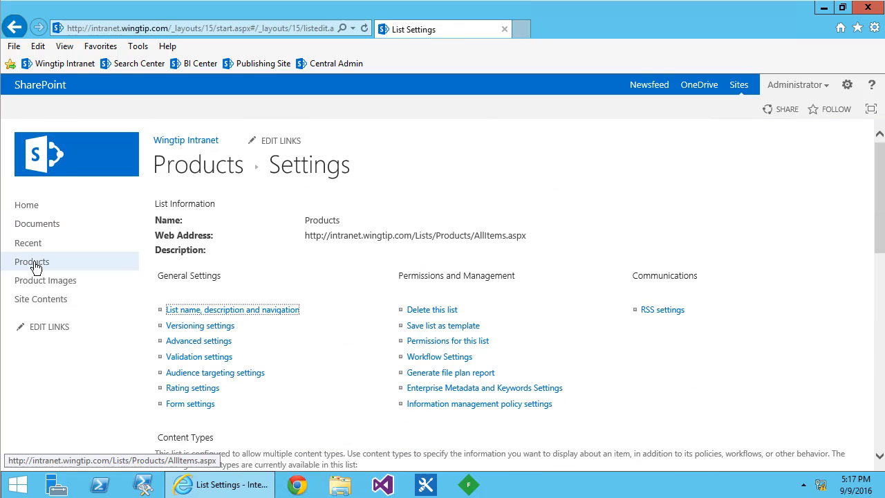
# - Go to the Search Center and run the search for Red to list Products items
pyautogui.click(32, 262)
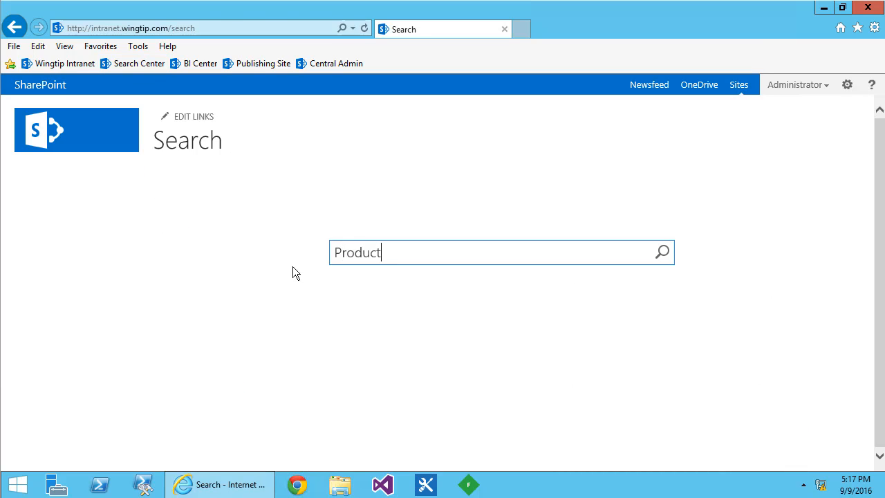
pyautogui.click(660, 251)
pyautogui.write('Red')
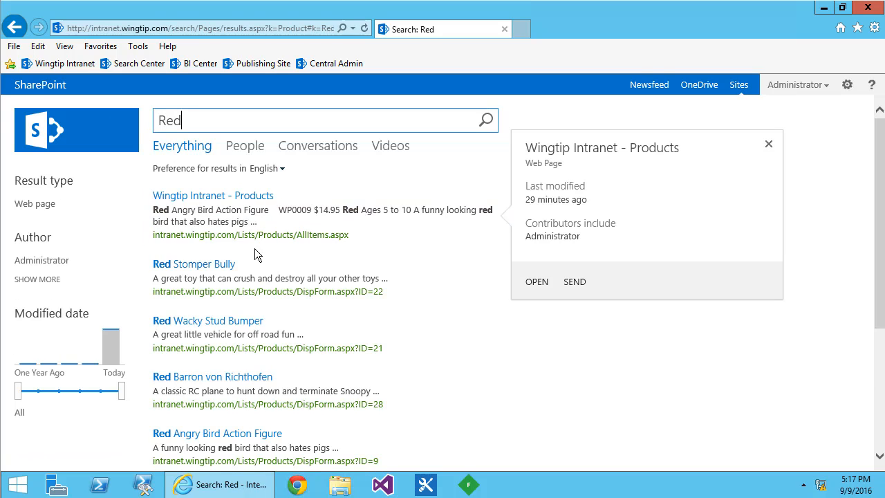
pyautogui.moveTo(158, 108)
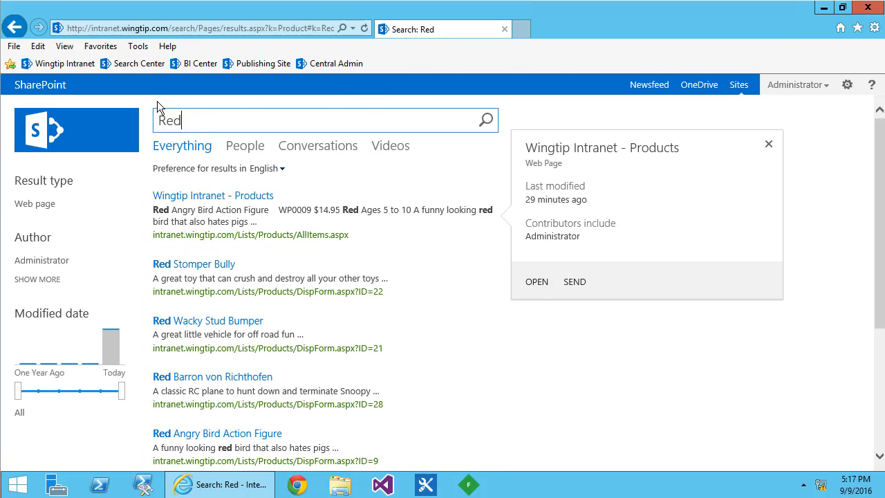
# - Start a new result source named Products from Site Settings > Result Sources
pyautogui.click(847, 85)
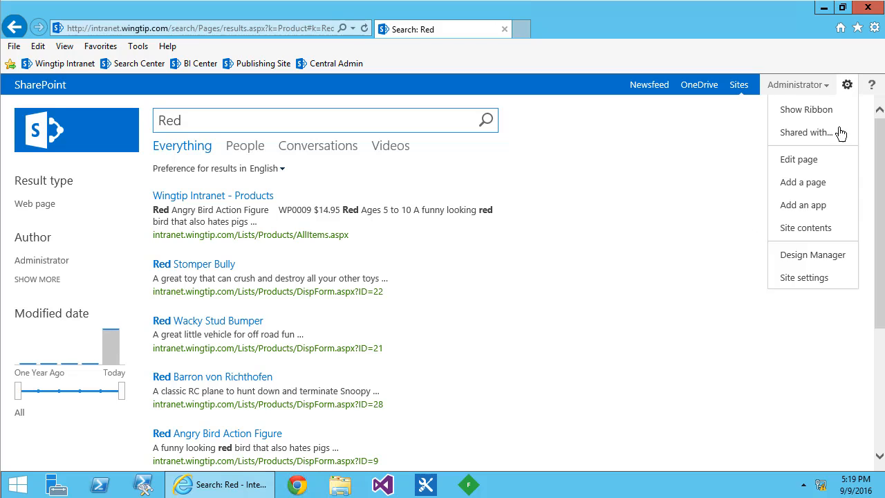
pyautogui.click(805, 276)
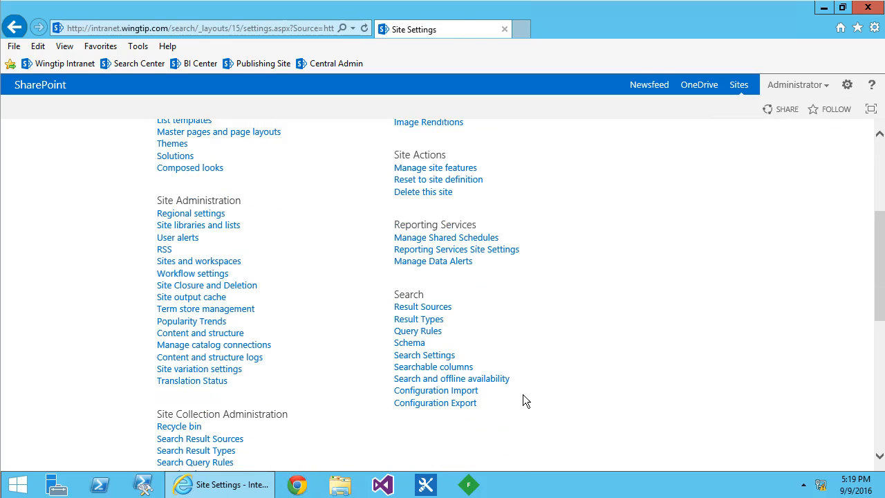
pyautogui.click(424, 307)
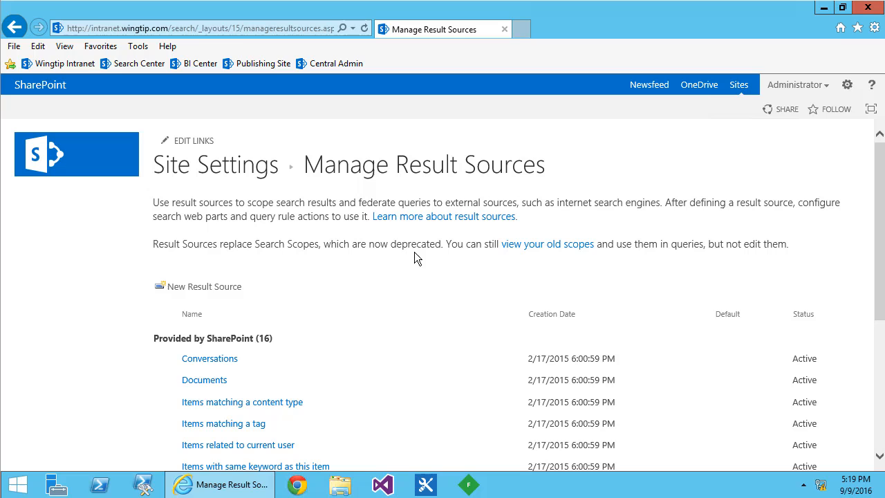
pyautogui.click(204, 287)
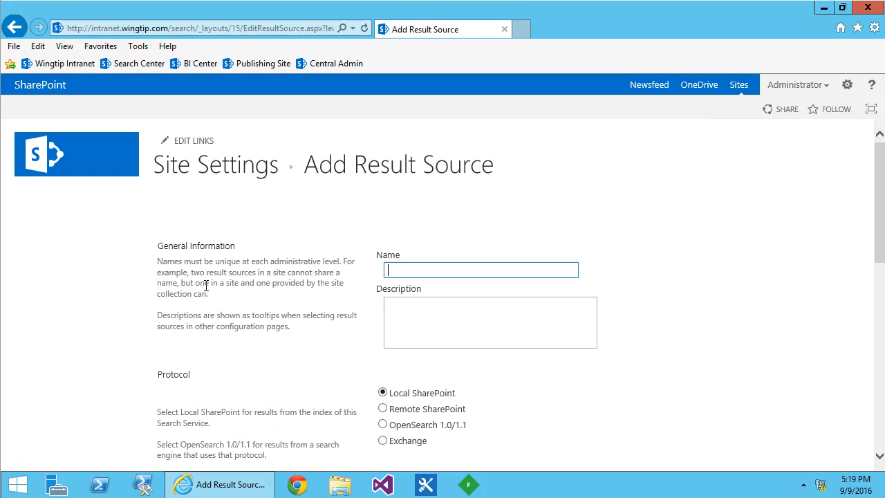
pyautogui.write('Products')
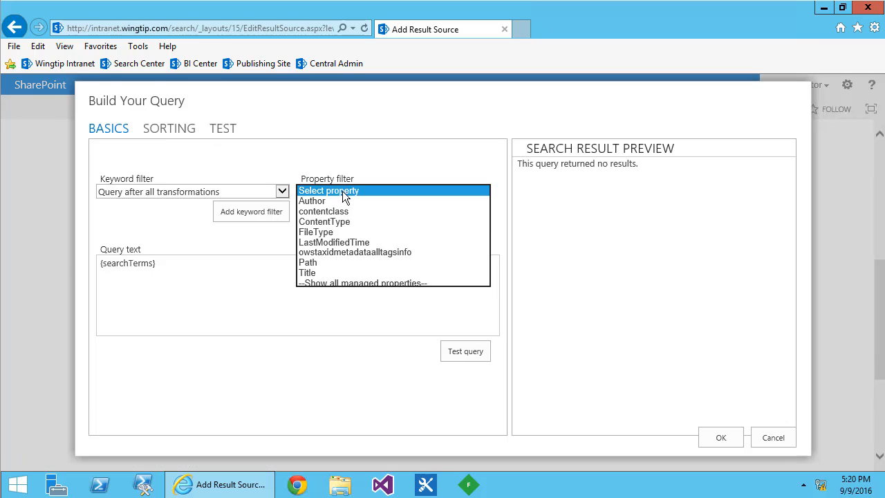
# - Build a ContentType:Product filter in Query Builder, test it with Red, and save the source
pyautogui.click(323, 221)
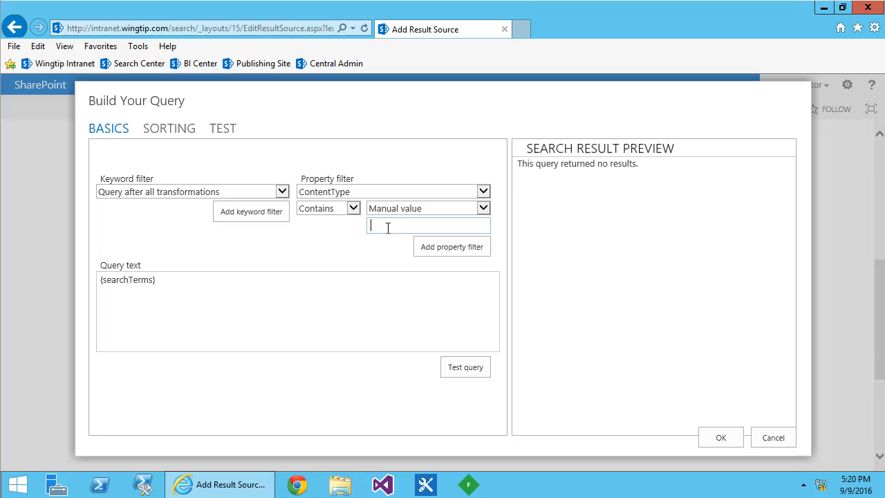
pyautogui.write('Product')
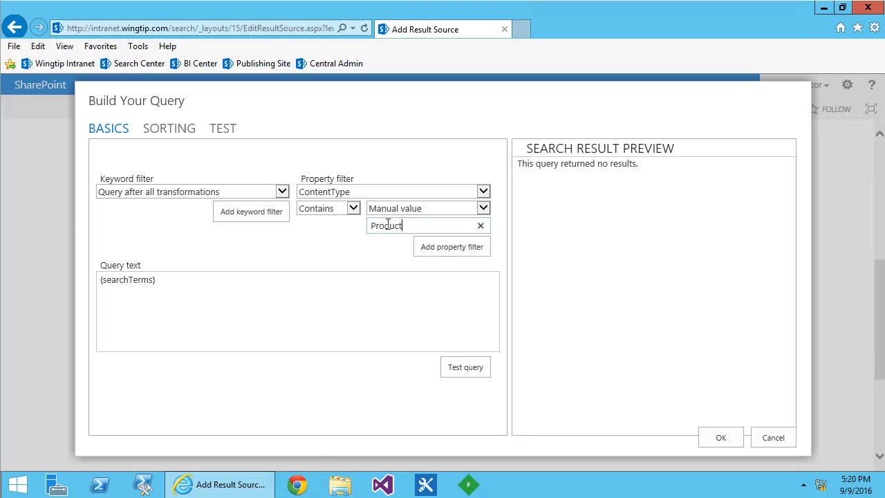
pyautogui.click(465, 368)
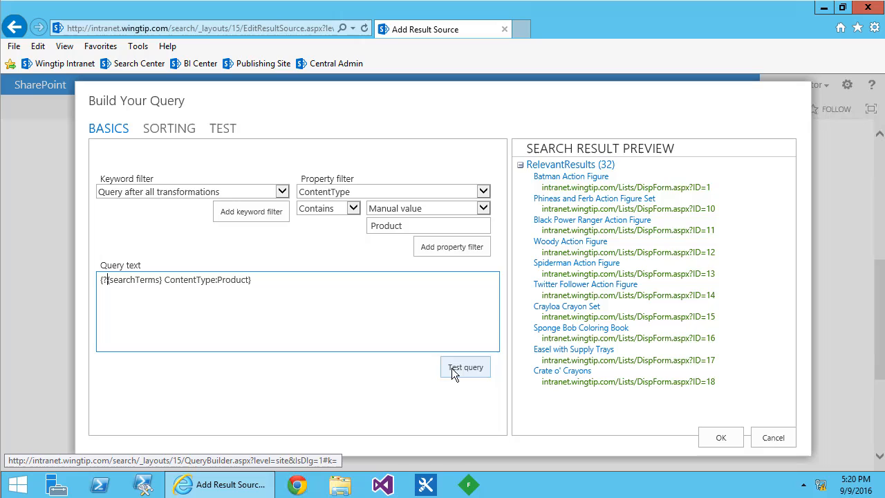
pyautogui.click(223, 127)
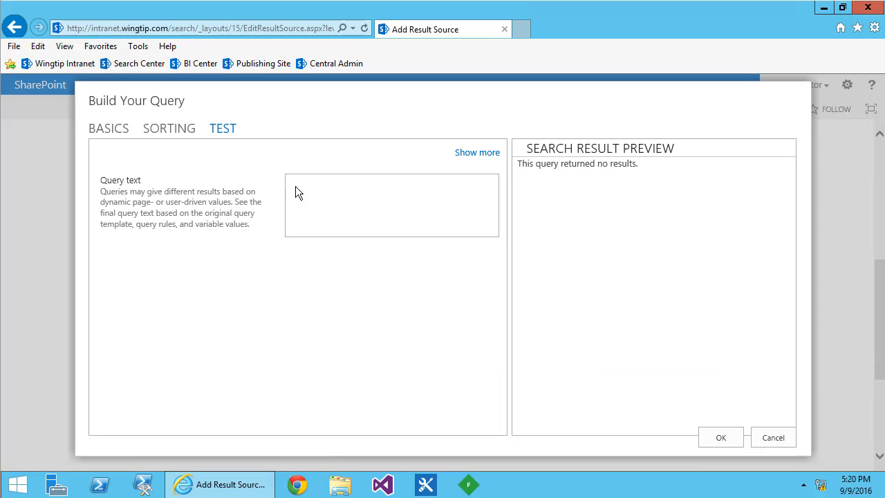
pyautogui.click(477, 152)
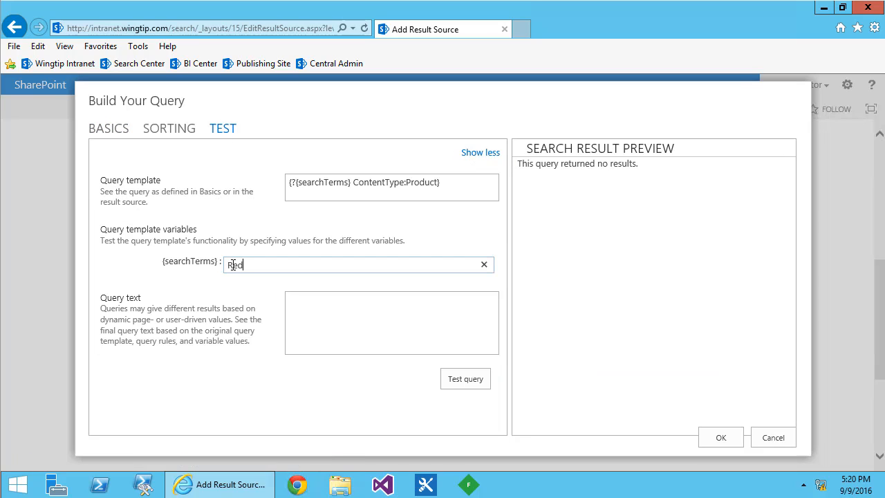
pyautogui.click(465, 379)
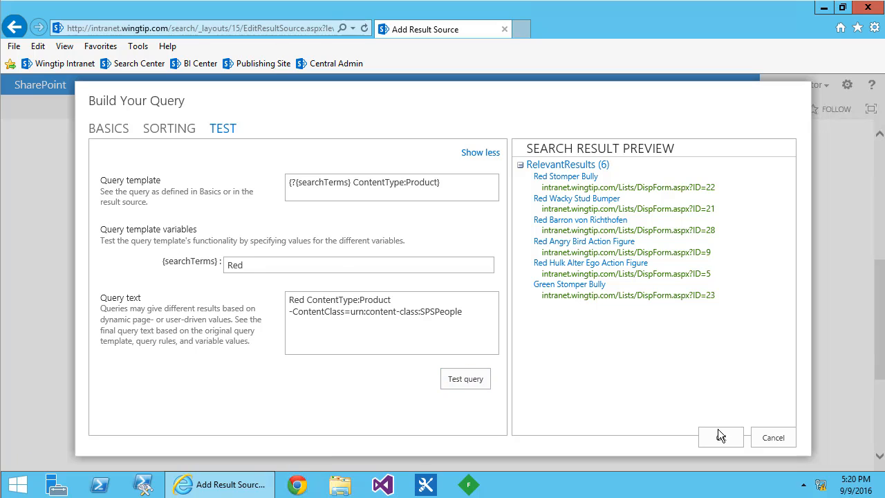
pyautogui.click(720, 437)
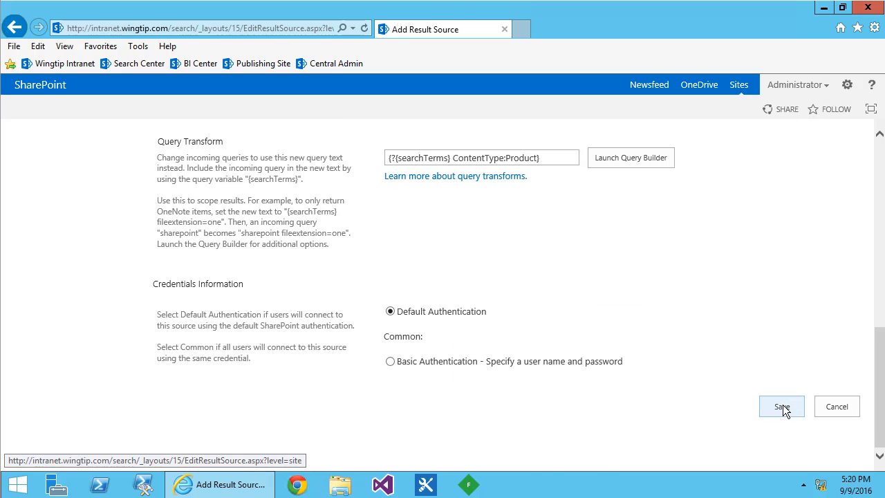
pyautogui.click(781, 407)
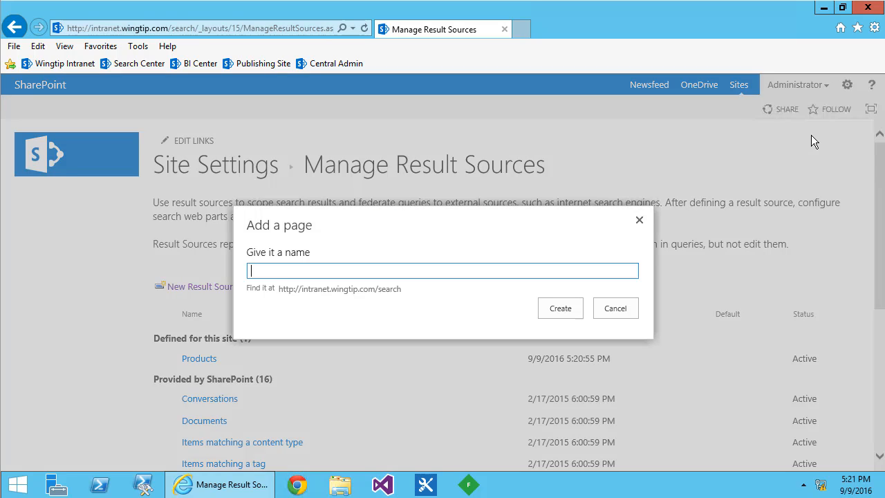
# - Create the ProductResults page and base its Search Results web part on the Products source
pyautogui.write('ProductResults')
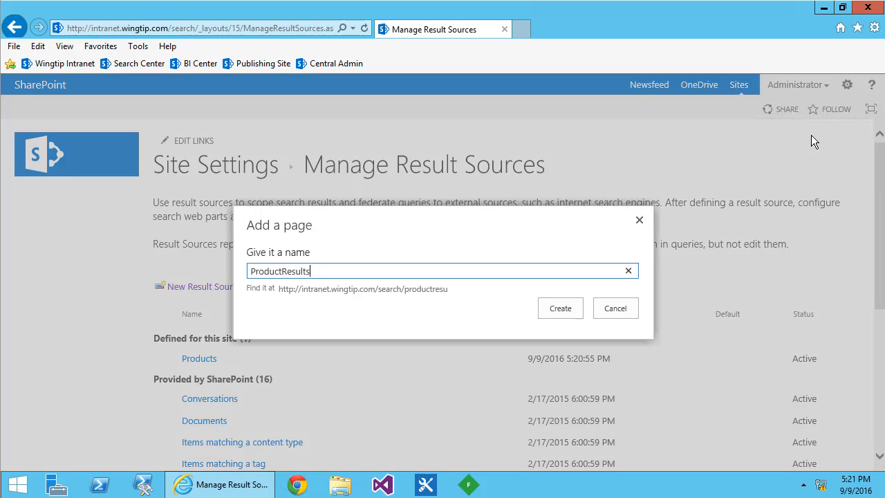
pyautogui.click(560, 307)
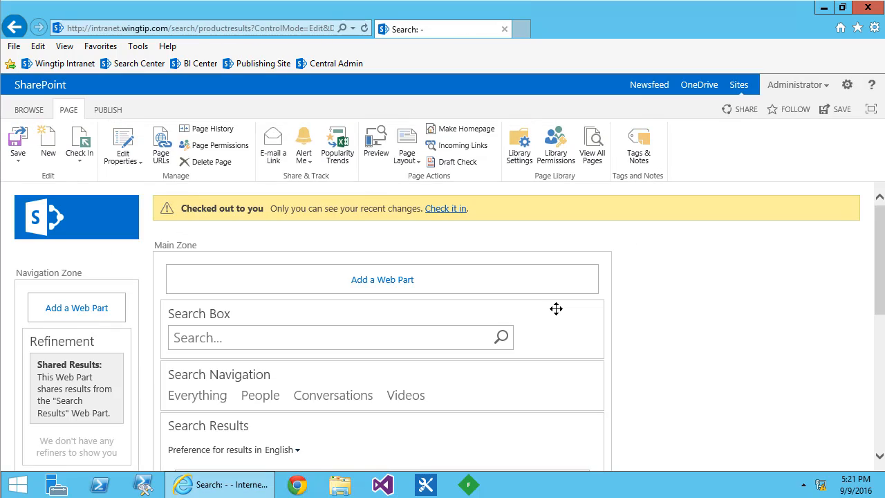
pyautogui.scroll(-3)
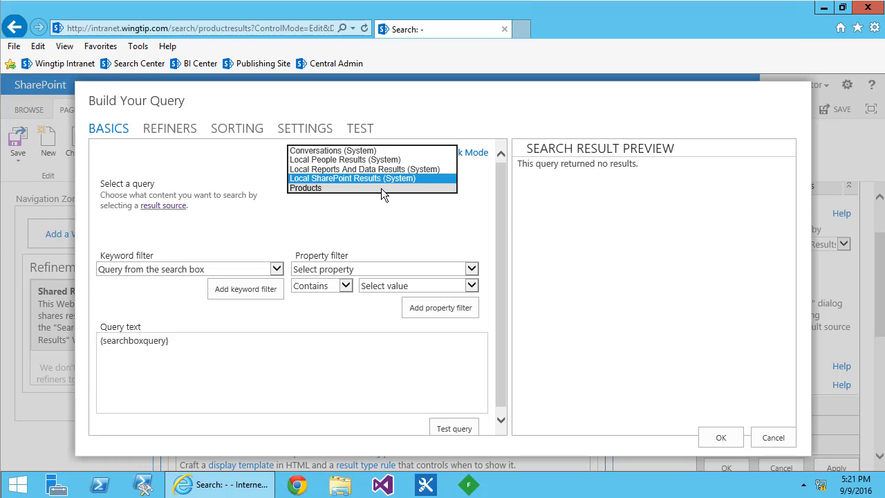
pyautogui.click(359, 127)
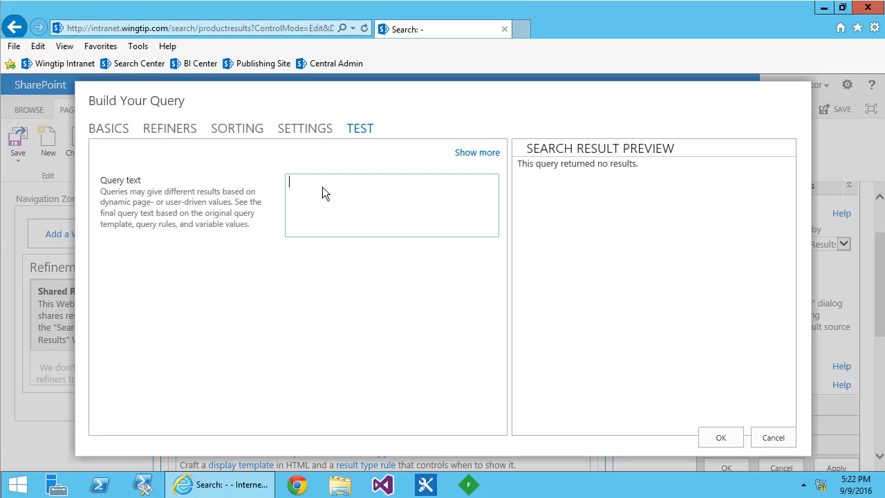
pyautogui.click(476, 152)
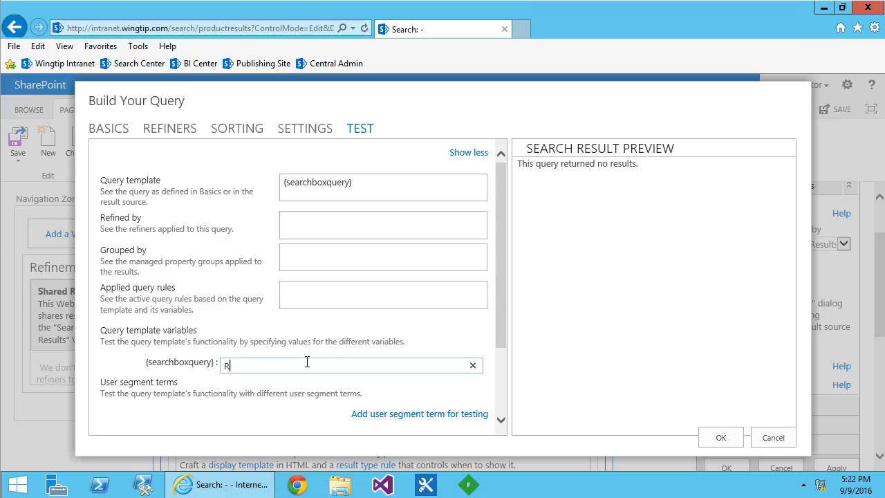
pyautogui.click(453, 423)
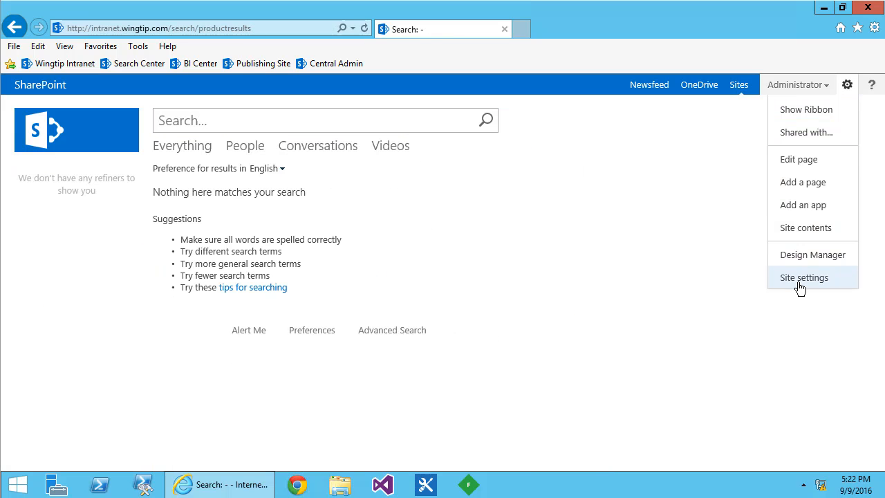
# - Add a Products search navigation link targeting ProductResults.aspx in Search Settings and save
pyautogui.click(804, 276)
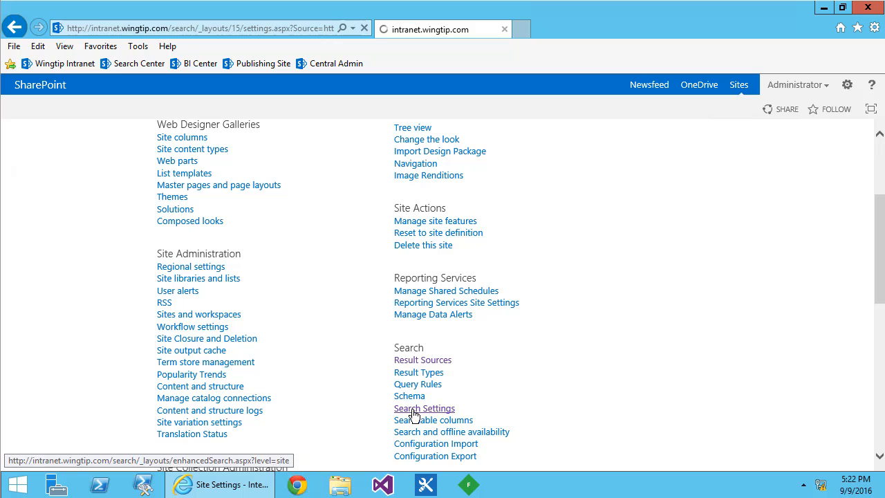
pyautogui.click(424, 408)
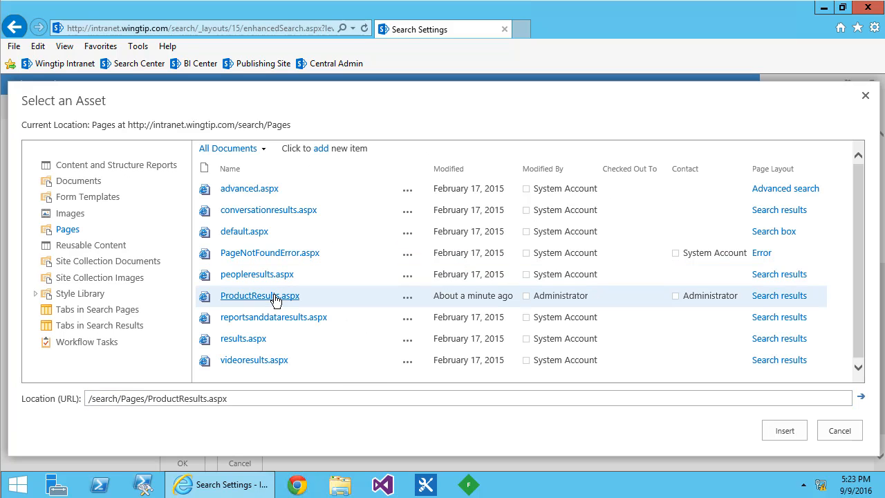
pyautogui.click(784, 430)
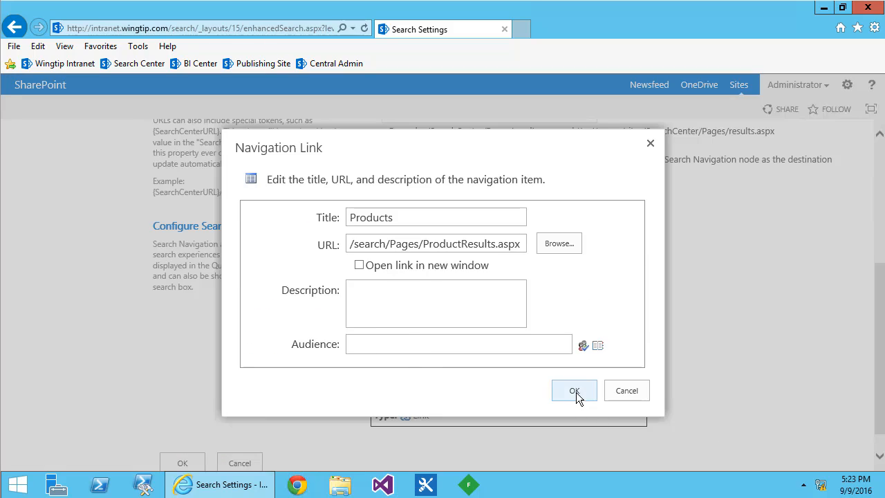
pyautogui.click(573, 390)
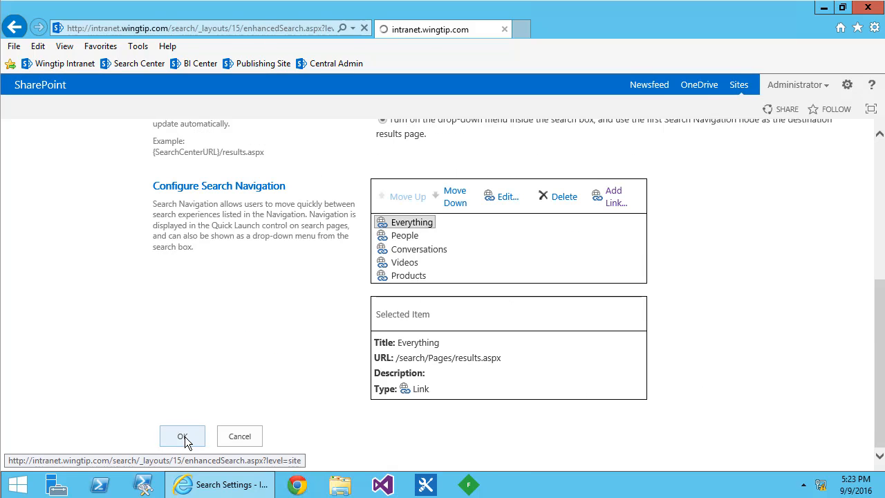
pyautogui.click(182, 435)
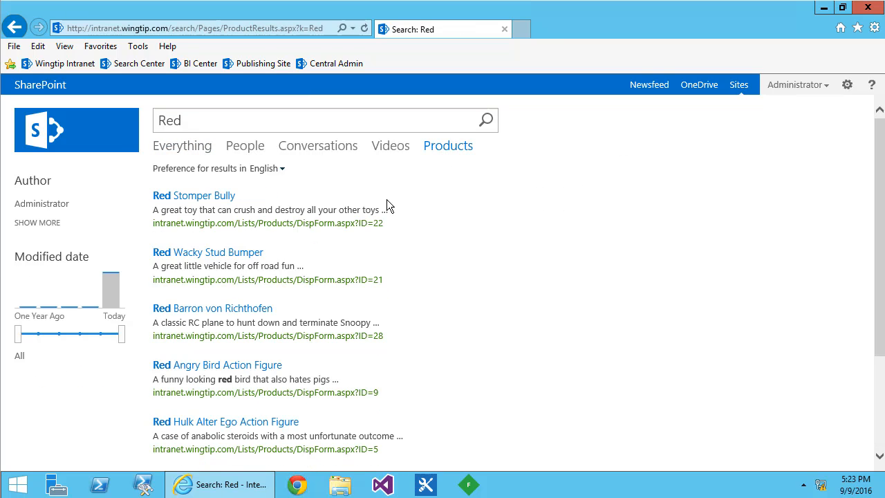
pyautogui.moveTo(207, 251)
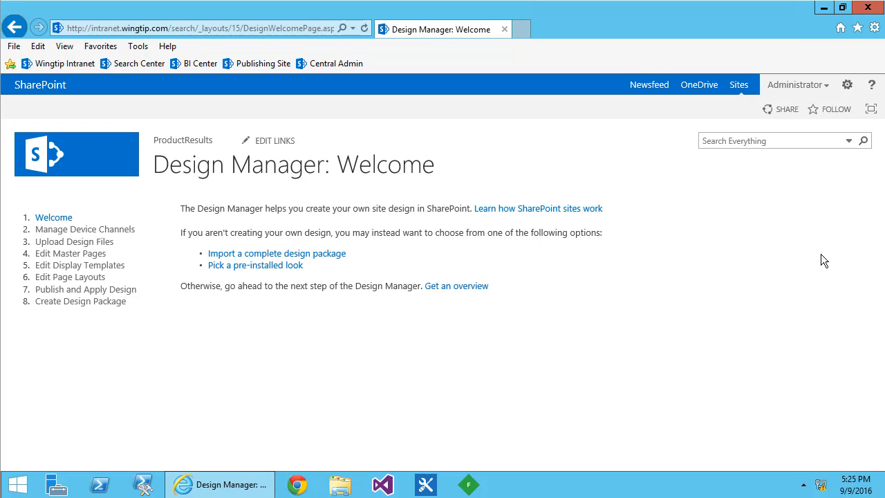
# - From Design Manager's Upload Design Files, open the gallery's Display Templates > Search folder in Explorer
pyautogui.click(75, 241)
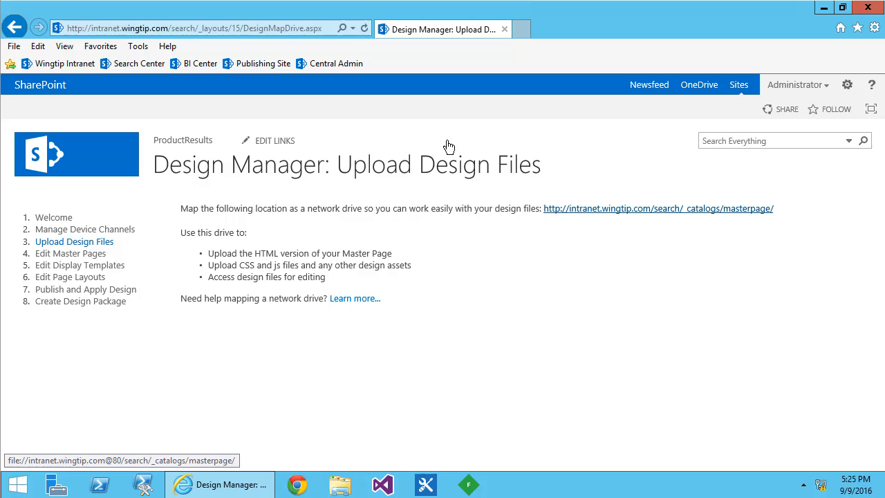
pyautogui.click(658, 208)
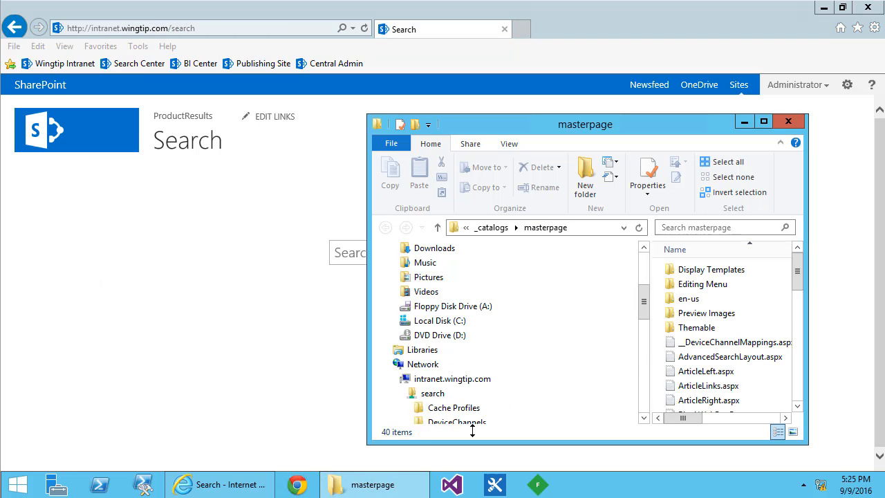
pyautogui.doubleClick(711, 268)
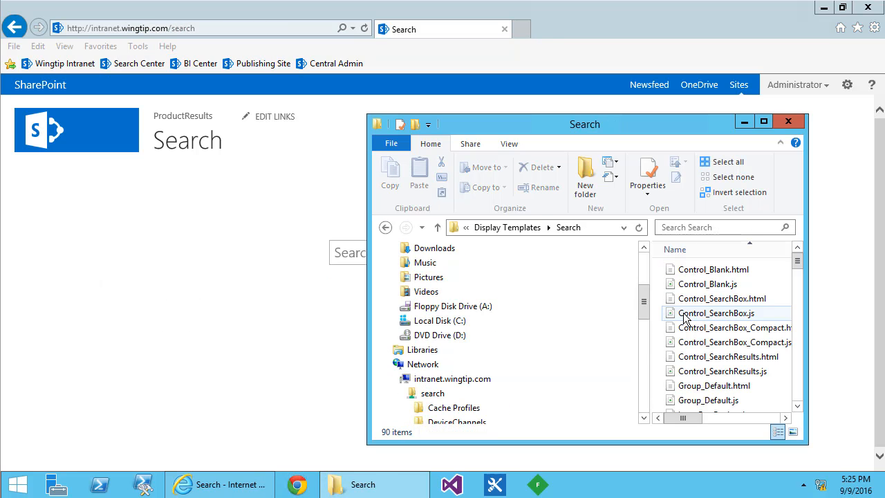
pyautogui.click(467, 484)
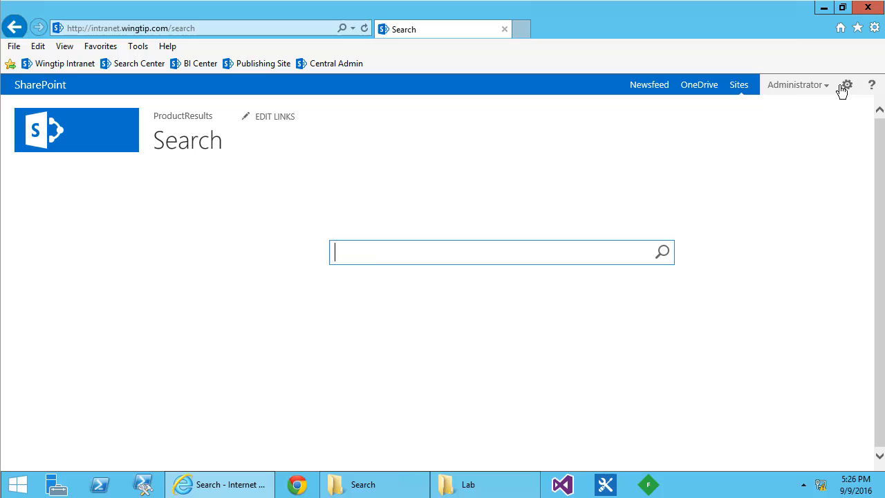
# - Create a Product result type displayed with the Product Item template and save it
pyautogui.click(847, 84)
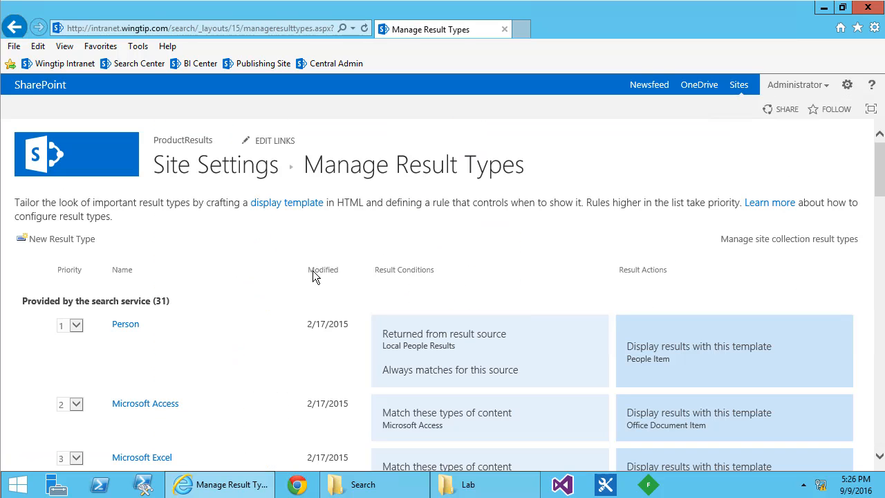
pyautogui.click(61, 238)
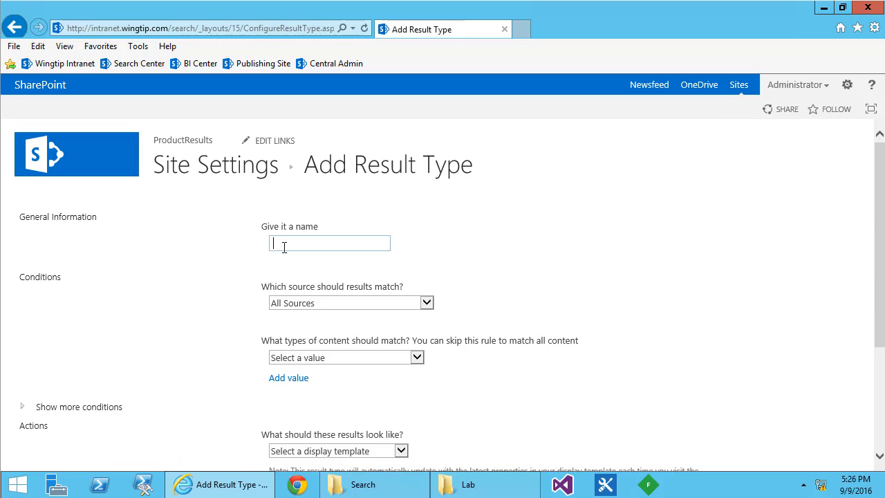
pyautogui.write('Product')
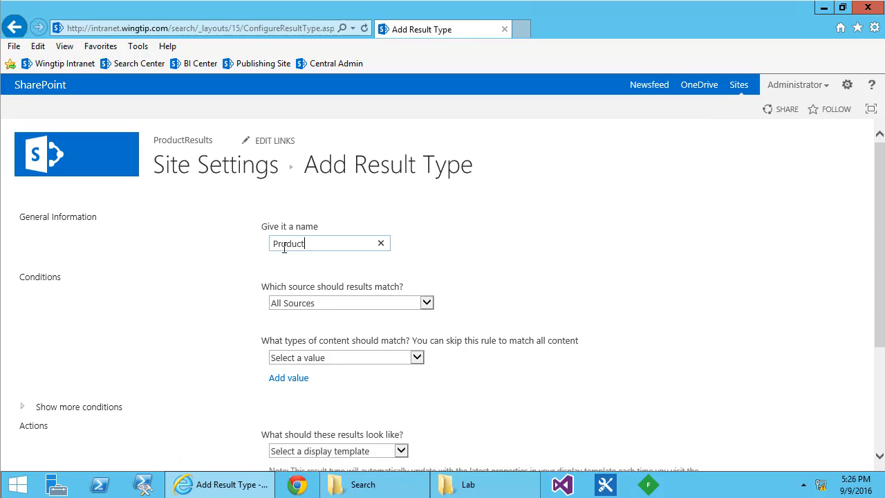
pyautogui.moveTo(426, 251)
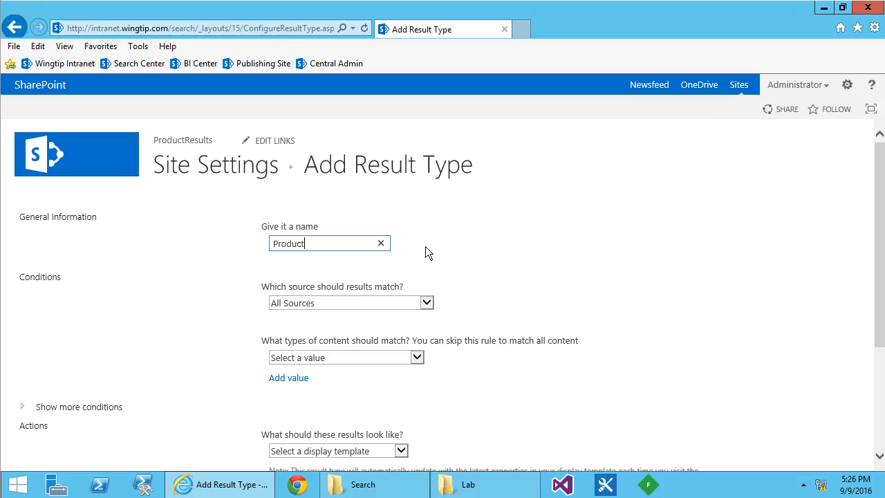
pyautogui.scroll(-3)
pyautogui.write('Product')
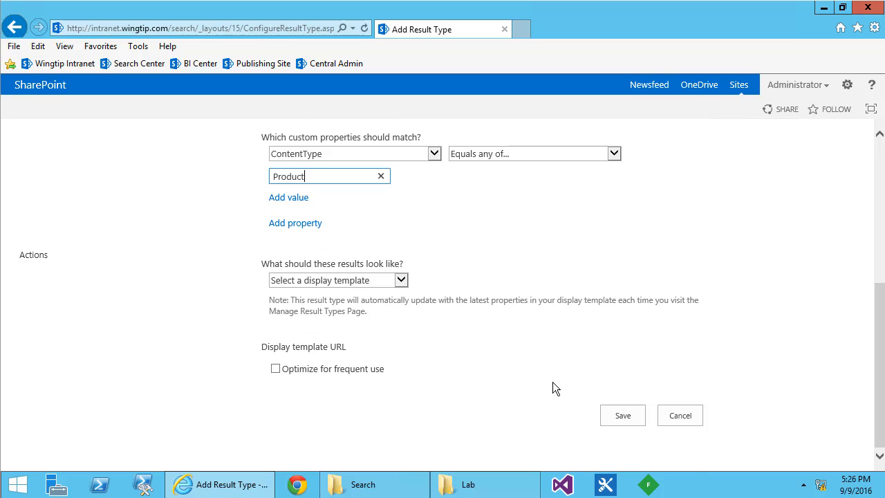
pyautogui.click(337, 279)
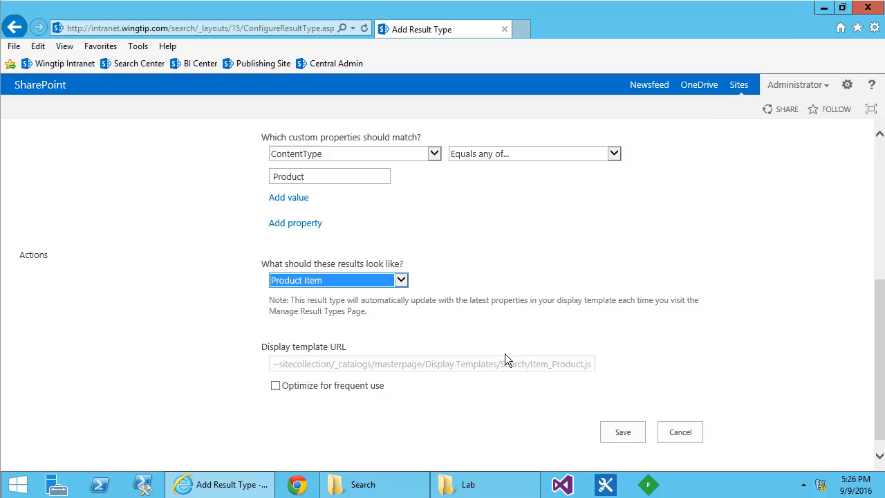
pyautogui.click(622, 431)
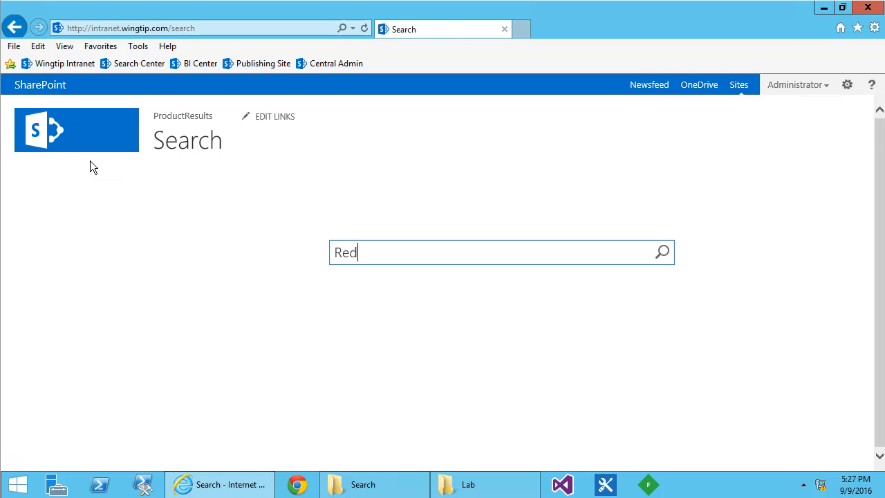
# - Search for Red and switch to the Products vertical results page
pyautogui.click(661, 252)
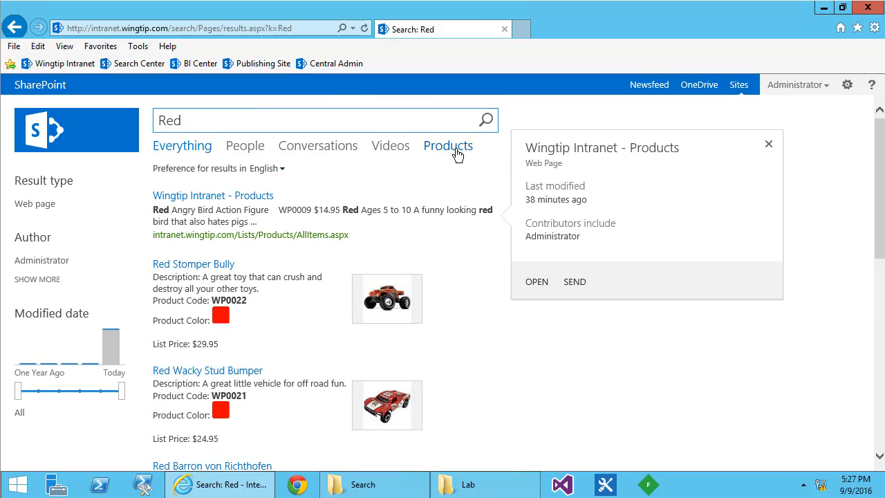
pyautogui.click(448, 145)
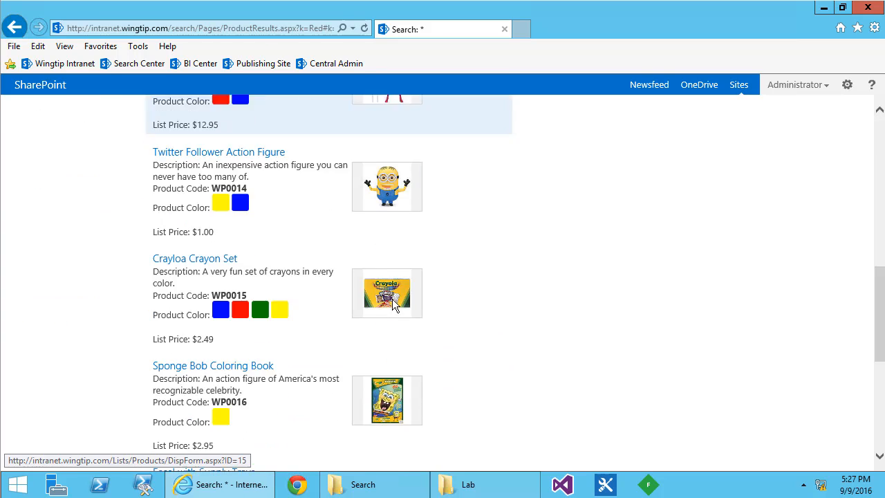
pyautogui.scroll(3)
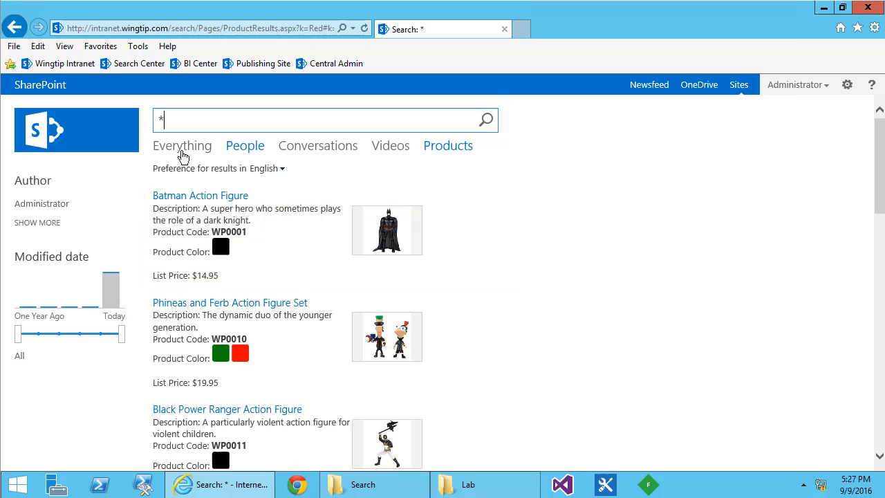
pyautogui.moveTo(785, 259)
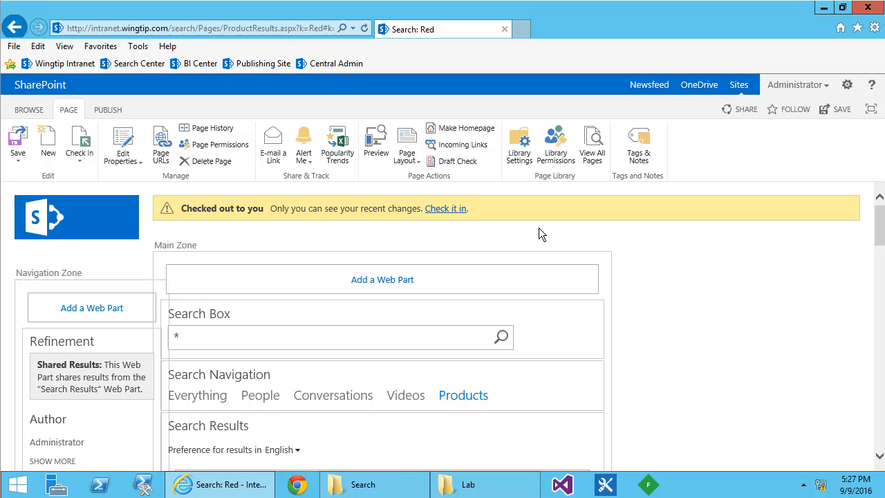
# - Add RefinableString00 and RefinableDecimal00 refiners and remove the default author and date refiners
pyautogui.scroll(-3)
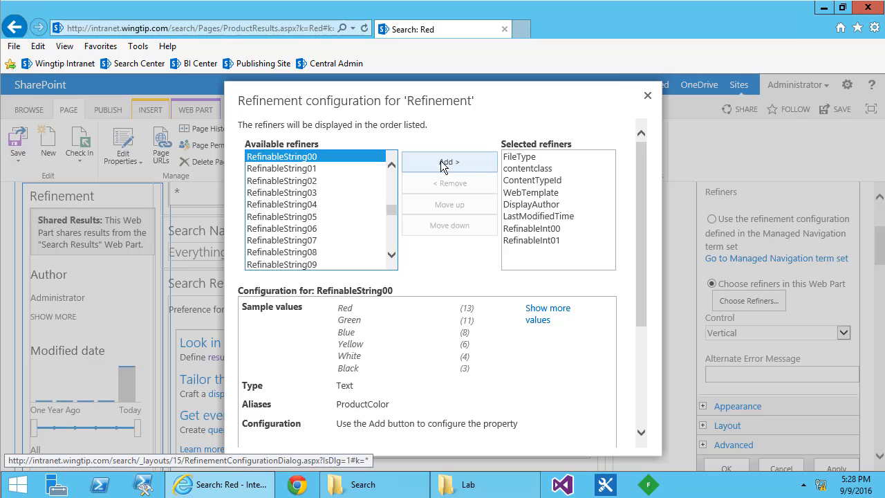
pyautogui.click(448, 162)
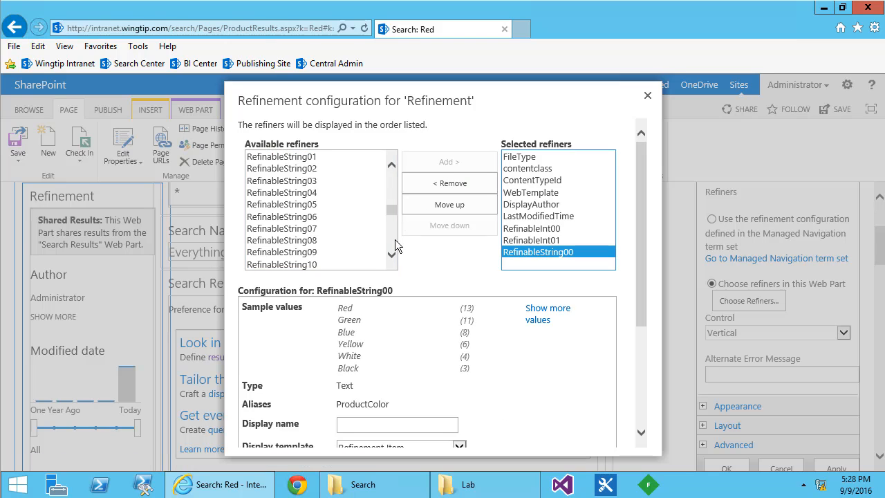
pyautogui.scroll(-3)
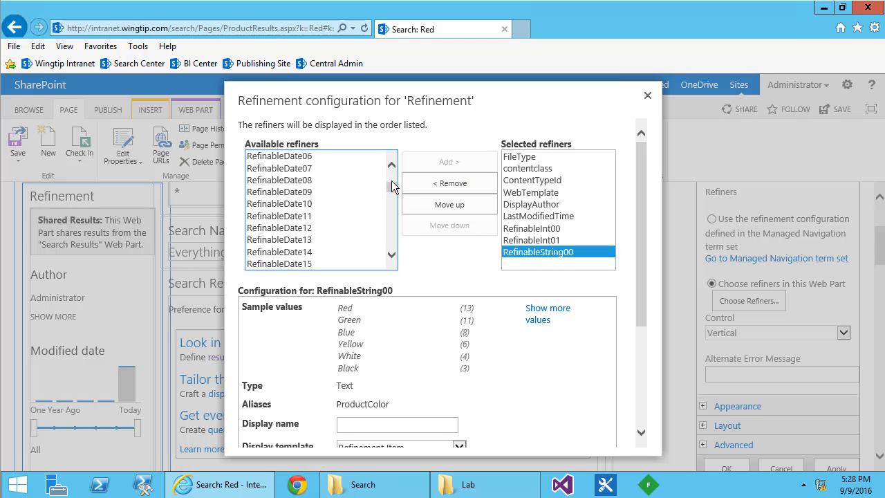
pyautogui.click(448, 160)
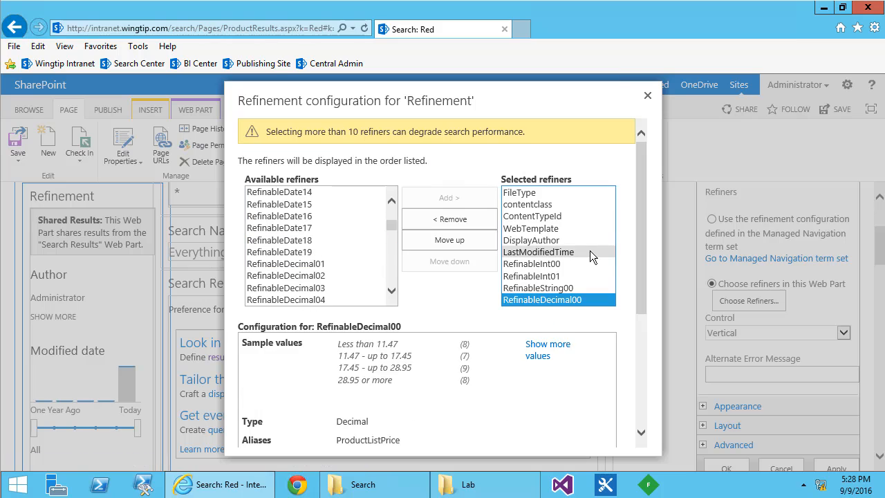
pyautogui.click(449, 182)
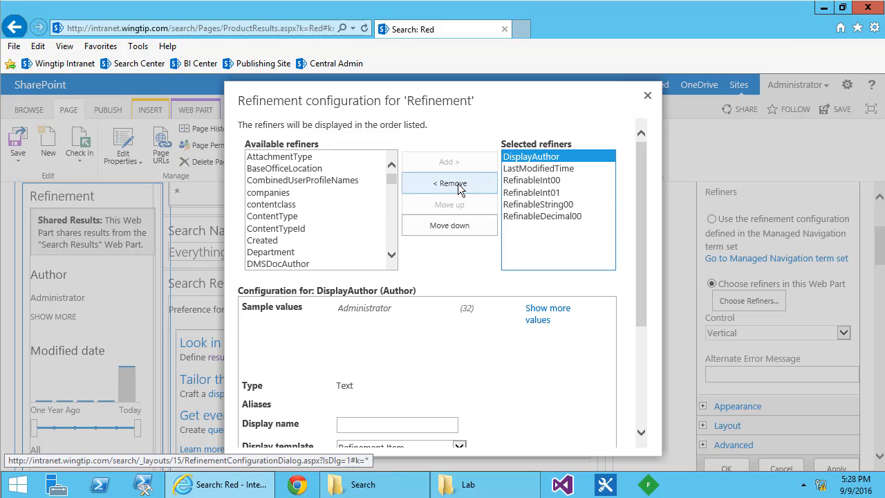
pyautogui.click(450, 183)
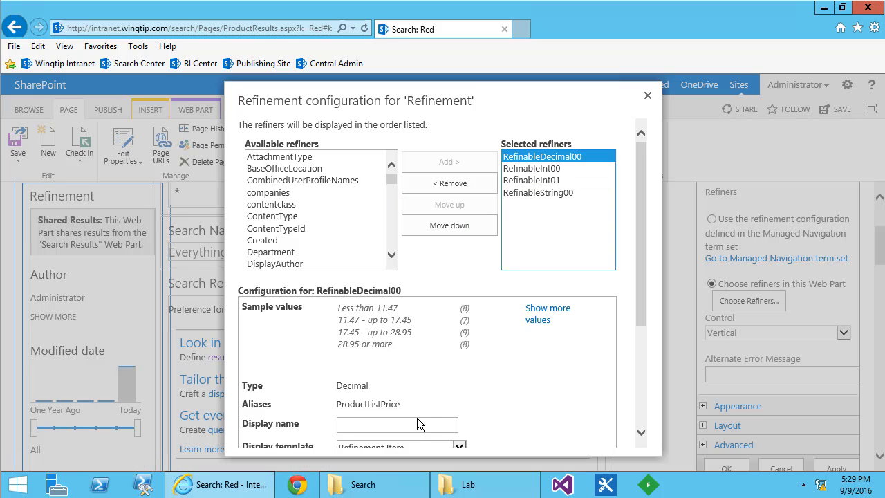
# - Name the price refiner List Price with interval ;15 and give RefinableInt00 intervals 5;10;15;25
pyautogui.write('List Price')
pyautogui.write('10')
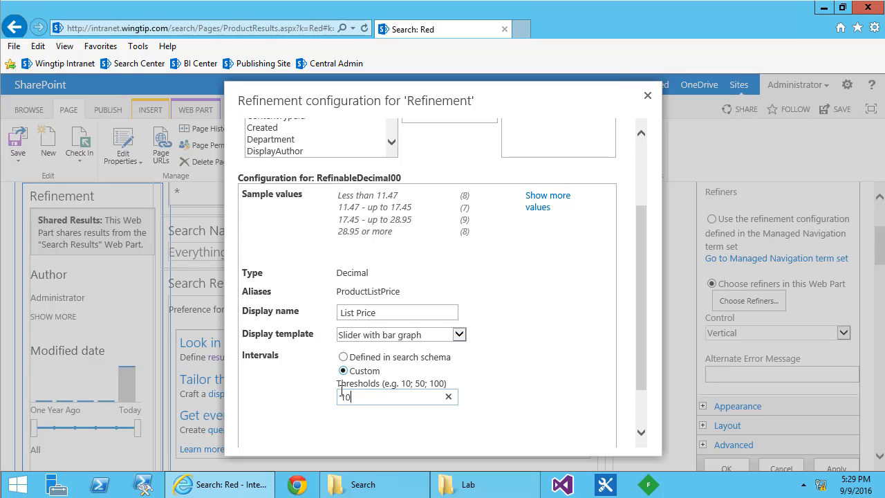
pyautogui.write(';15;25;50')
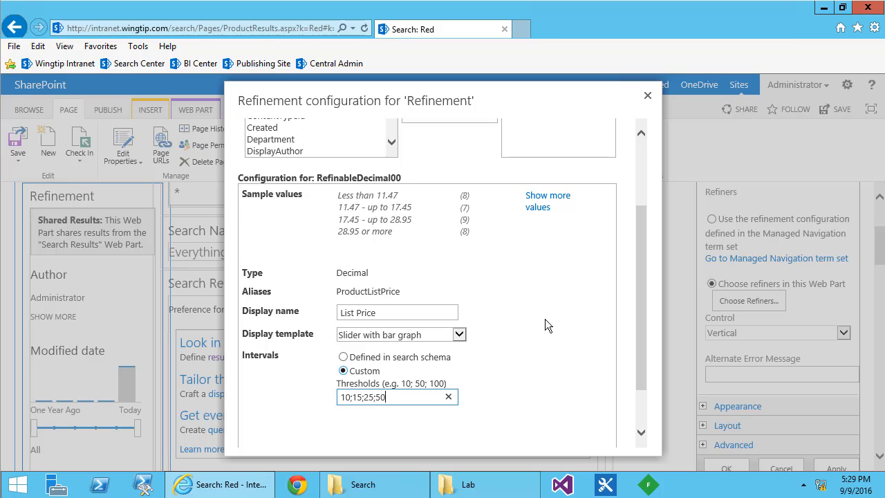
pyautogui.click(531, 151)
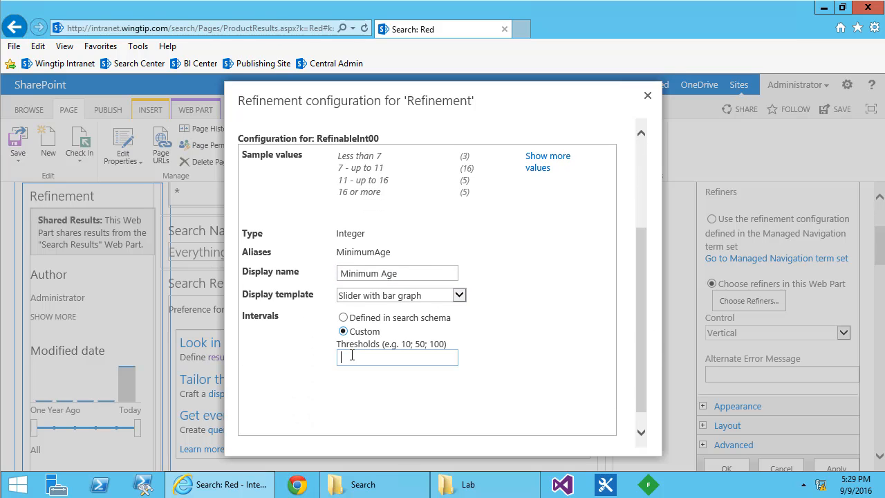
pyautogui.write('5;10')
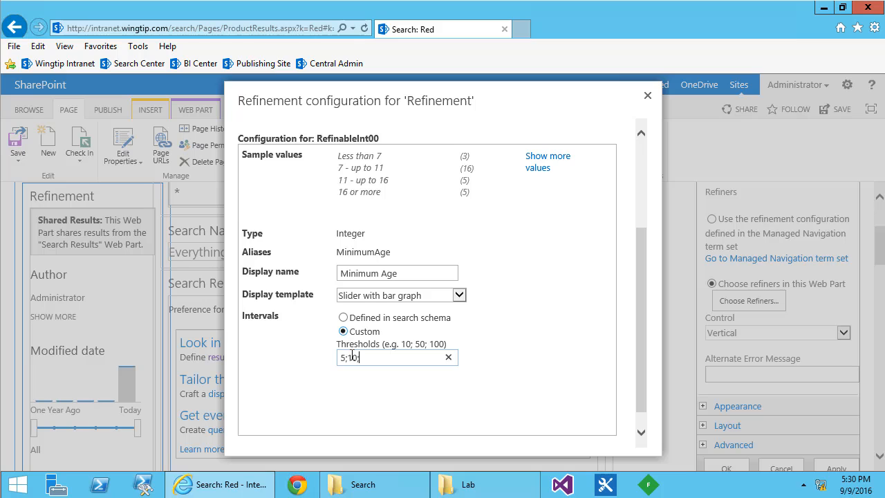
pyautogui.write(';15;25')
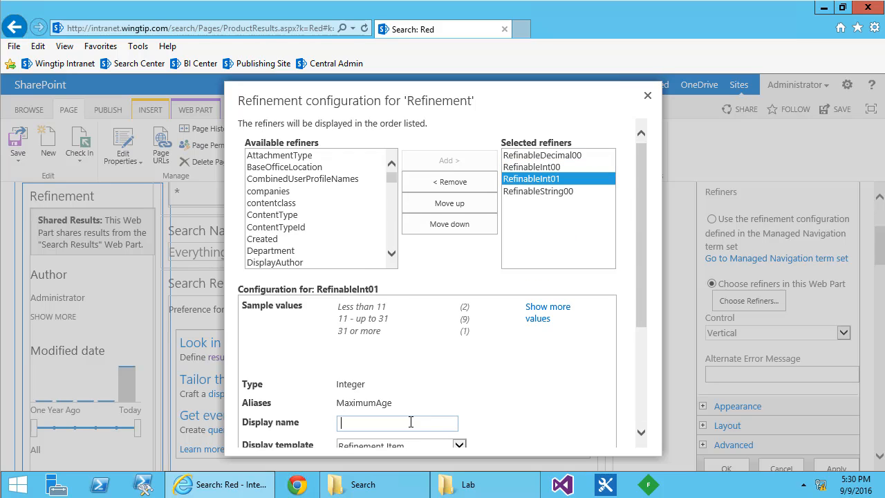
# - Name the Maximum Age and Color refiners, use the Refinement Item template, and confirm with OK
pyautogui.write('Maximum Age')
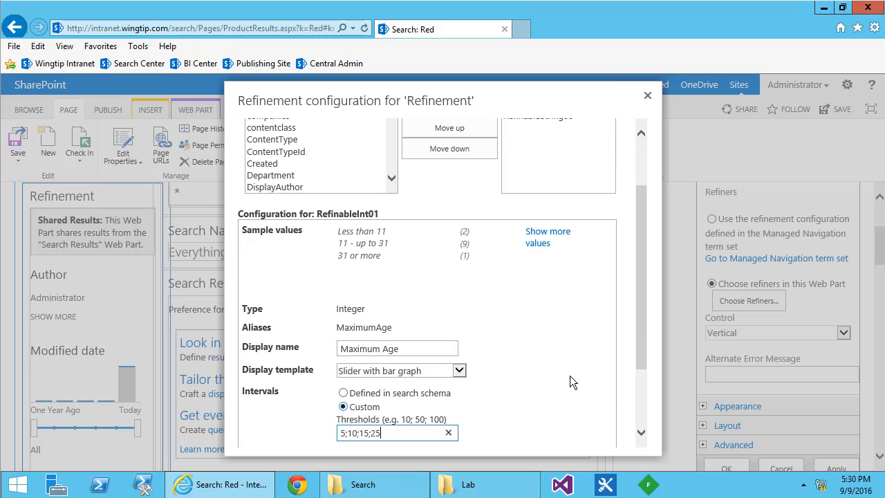
pyautogui.click(538, 146)
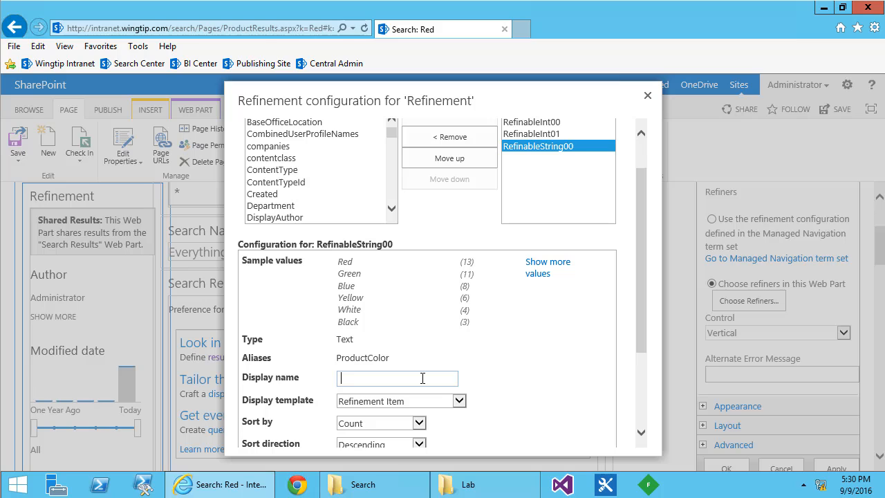
pyautogui.click(459, 401)
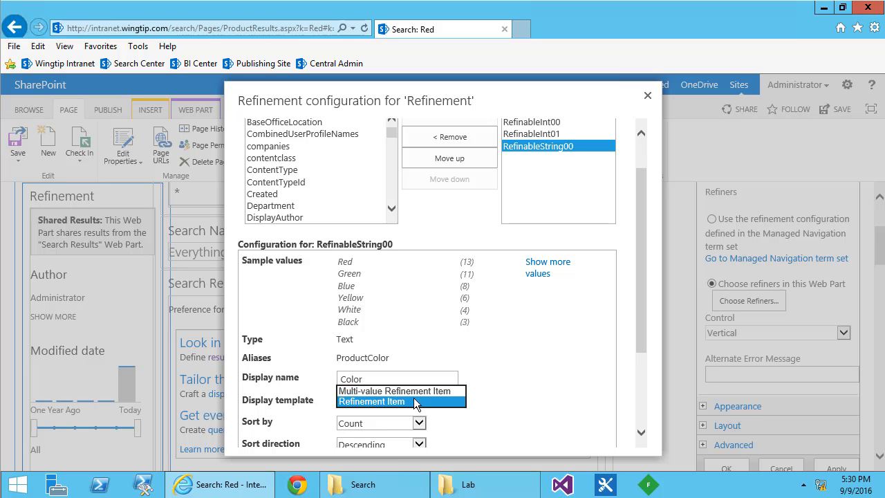
pyautogui.click(372, 401)
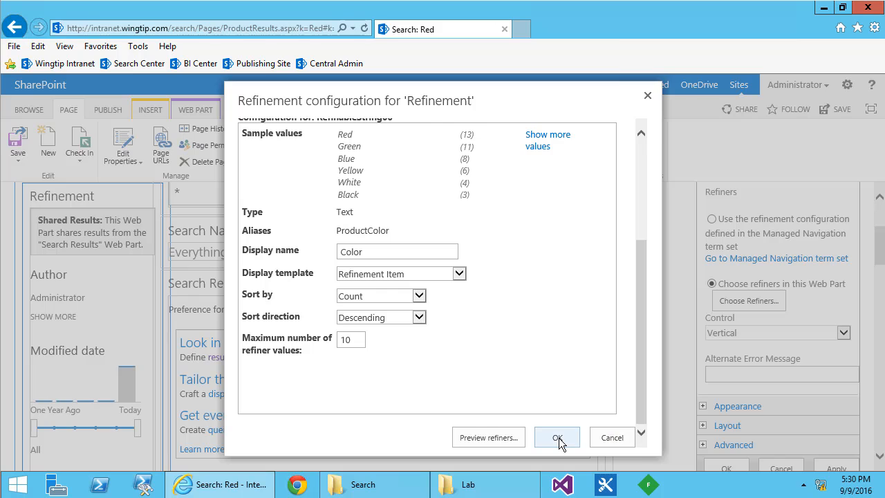
pyautogui.click(557, 437)
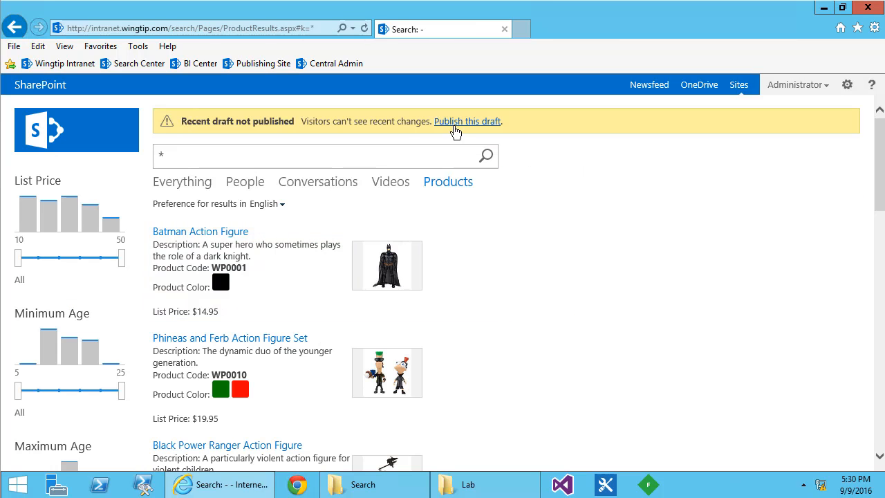
# - Publish the draft, search 'red toy' on the Products vertical, then go to Site Settings
pyautogui.click(468, 121)
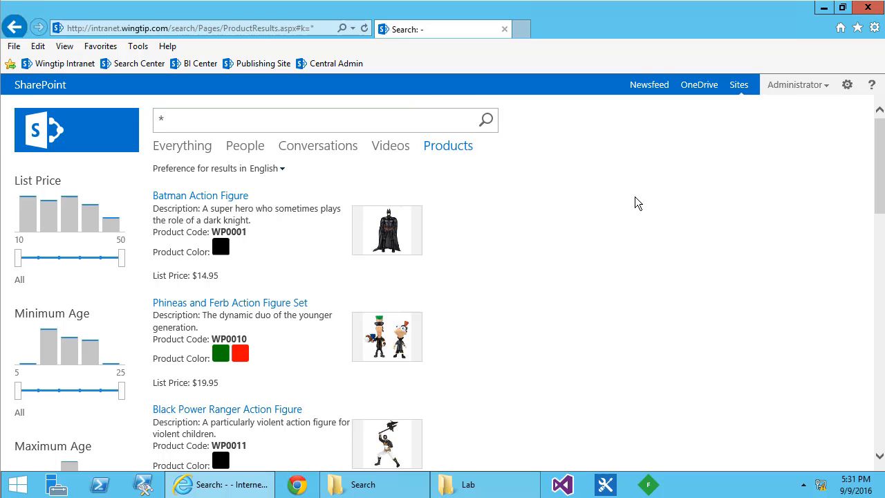
pyautogui.moveTo(28, 258); pyautogui.dragTo(17, 259)
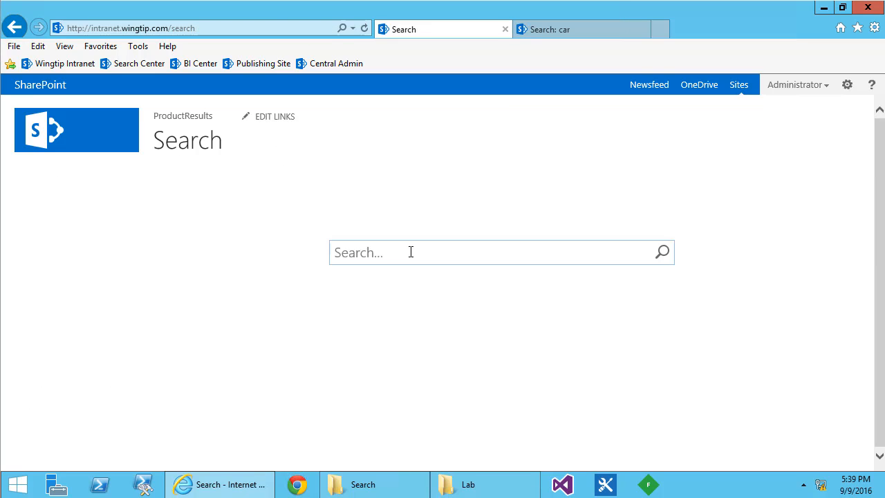
pyautogui.write('red t')
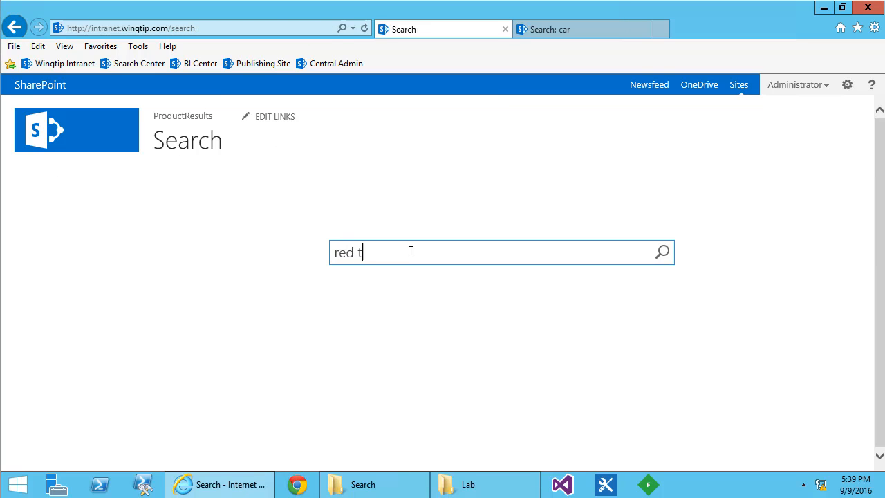
pyautogui.press('Return')
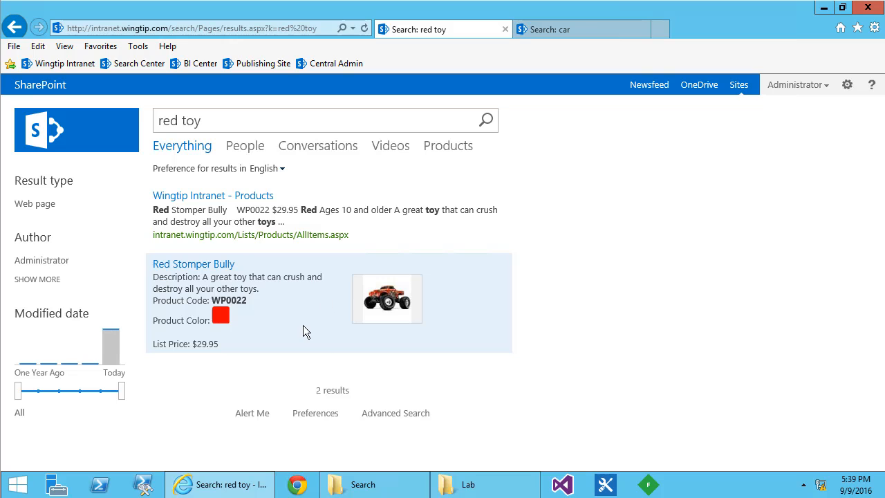
pyautogui.click(448, 145)
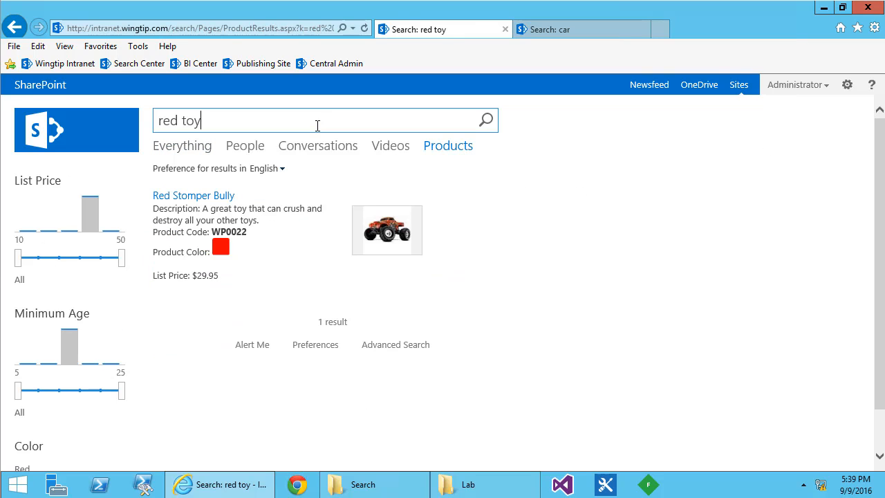
pyautogui.click(183, 146)
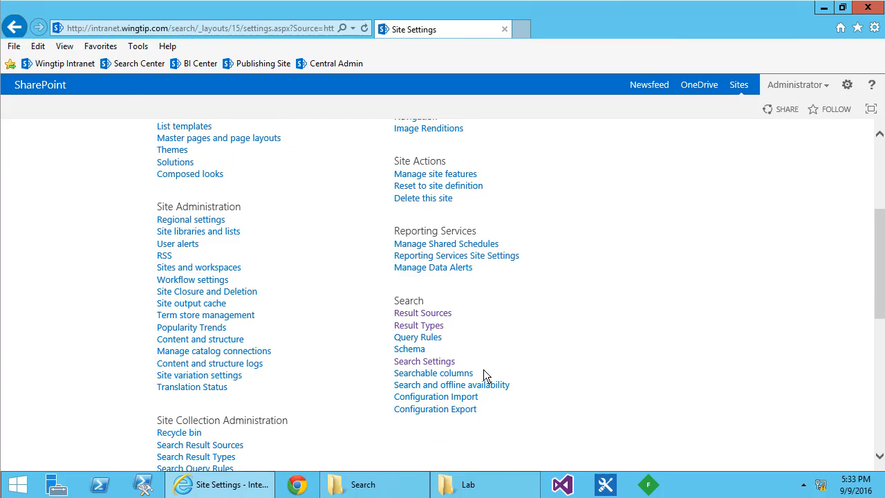
# - Start a new query rule on the Local SharePoint Results source
pyautogui.click(418, 337)
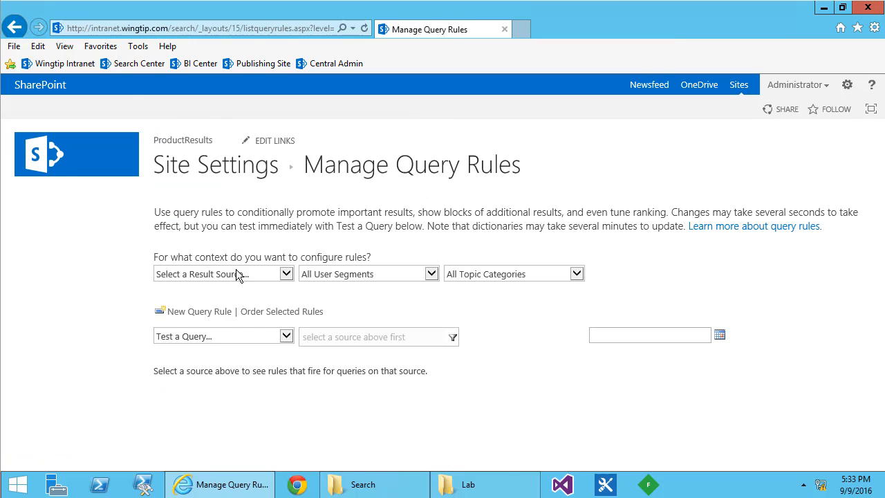
pyautogui.click(286, 273)
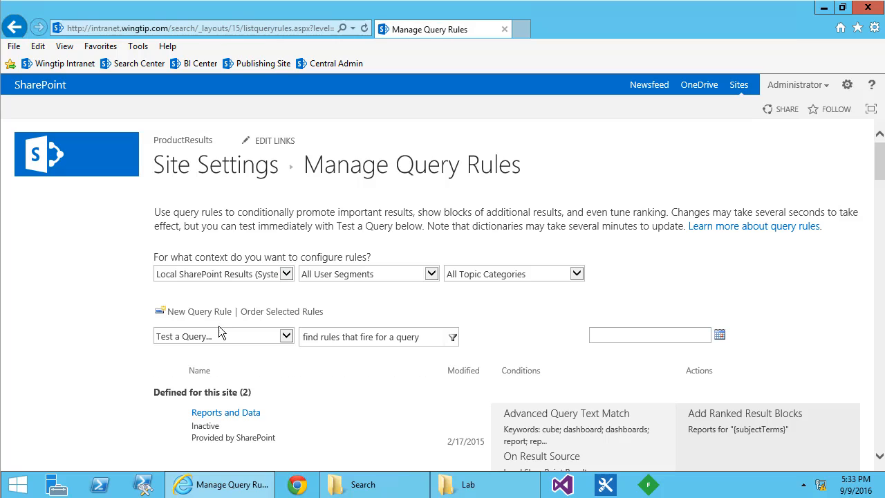
pyautogui.click(199, 311)
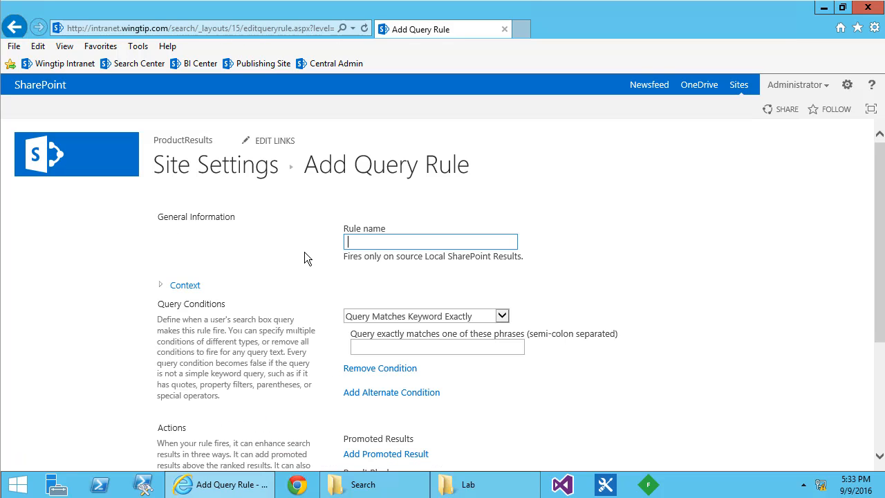
# - Name the rule 'Toy Intent' with action term 'toy' and a result block query targeting Products
pyautogui.write('T')
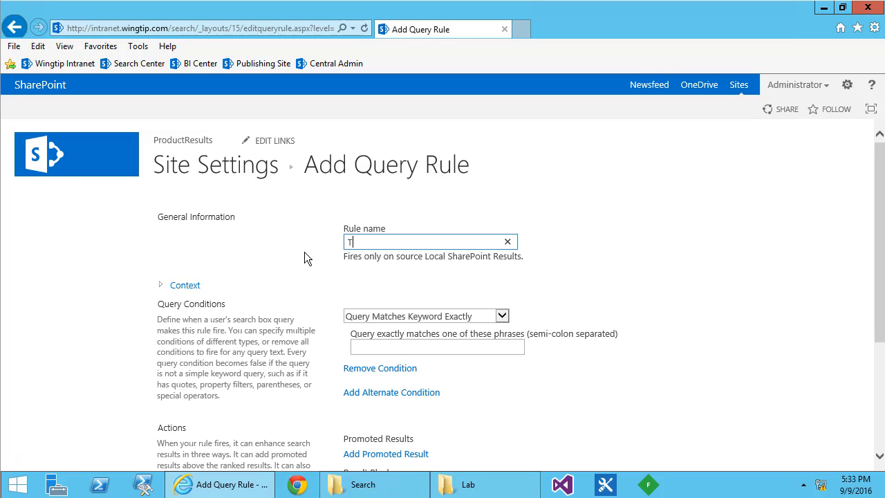
pyautogui.write('oy Intent')
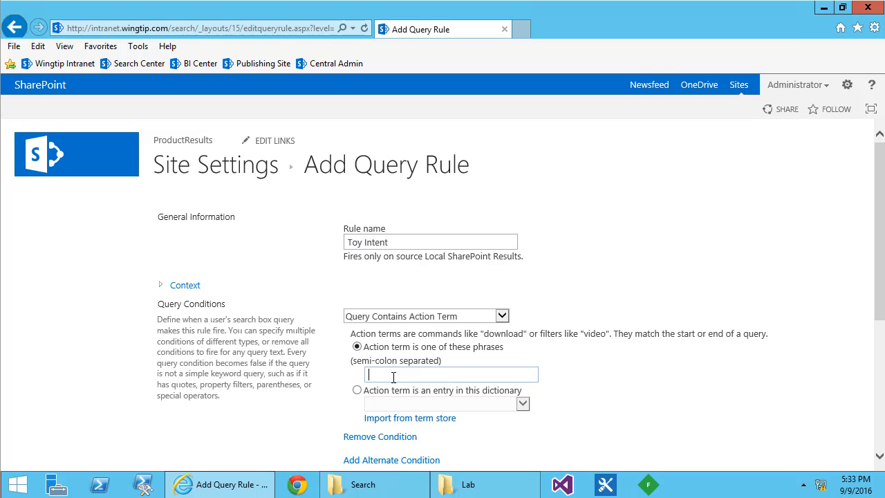
pyautogui.write('toy;pro')
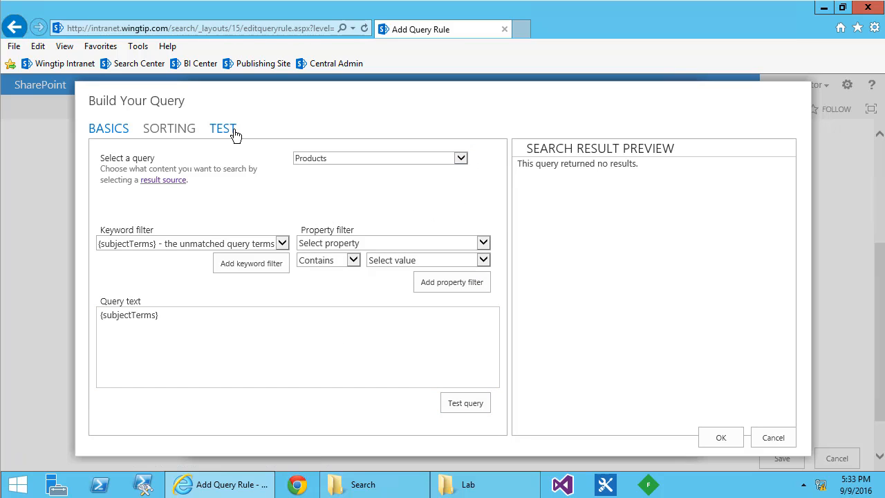
# - Test the built query with 'car' and accept it for the result block
pyautogui.click(222, 127)
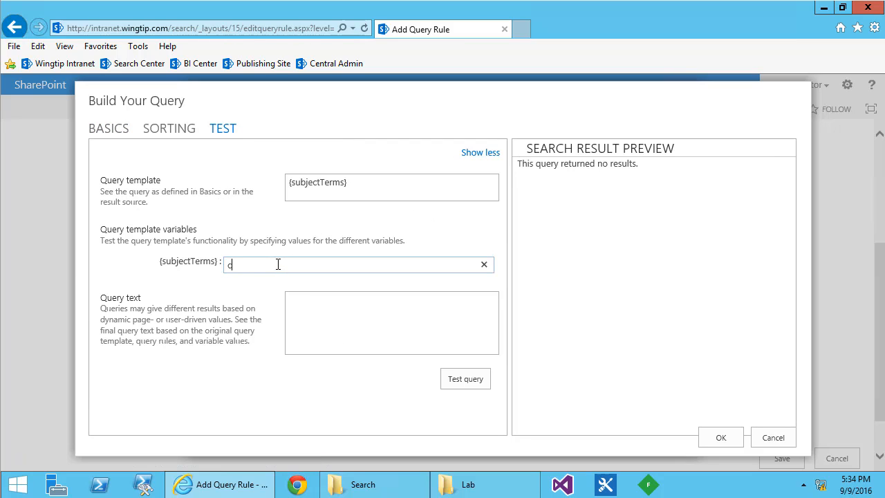
pyautogui.click(464, 379)
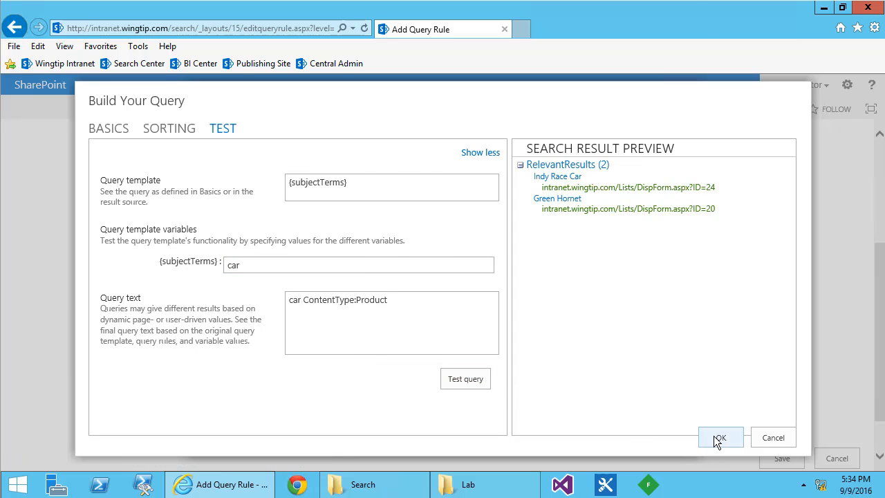
pyautogui.click(719, 437)
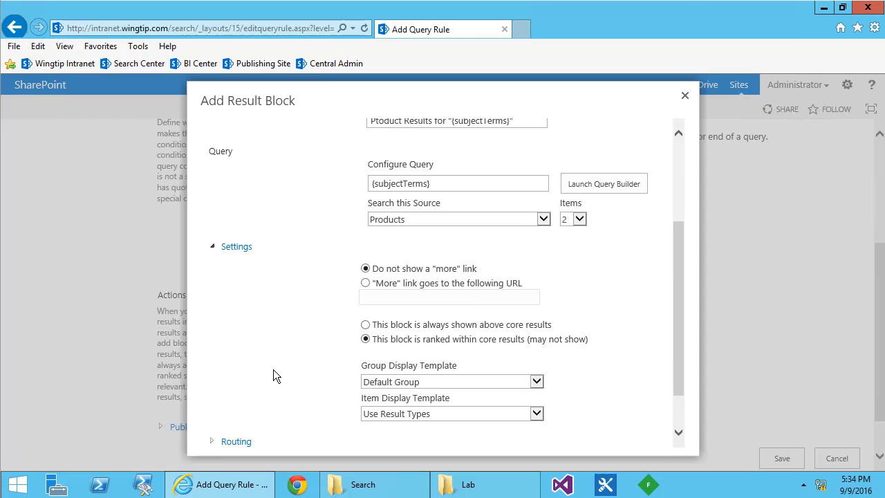
# - Add a More link, show the block always above core results, and save the Toy Intent rule
pyautogui.scroll(3)
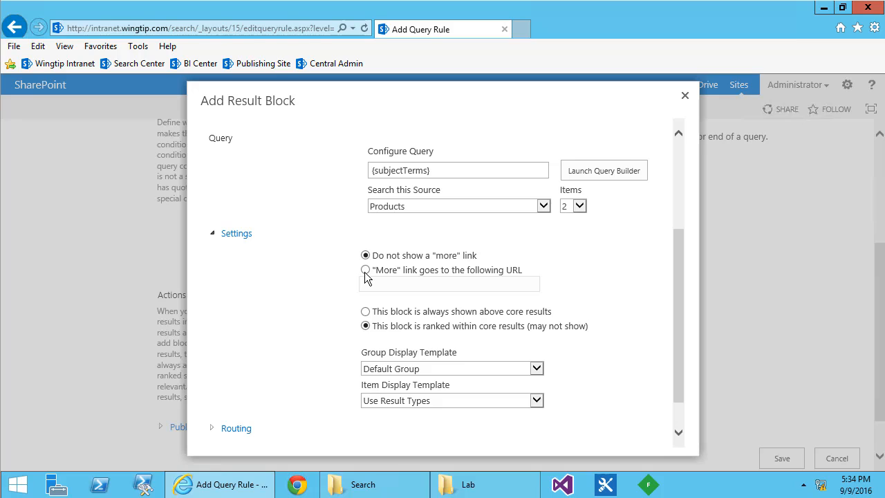
pyautogui.click(366, 270)
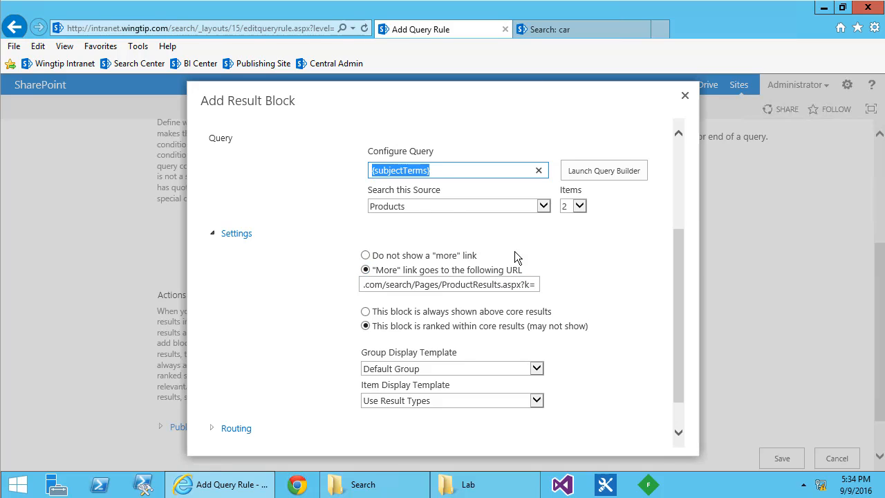
pyautogui.click(448, 285)
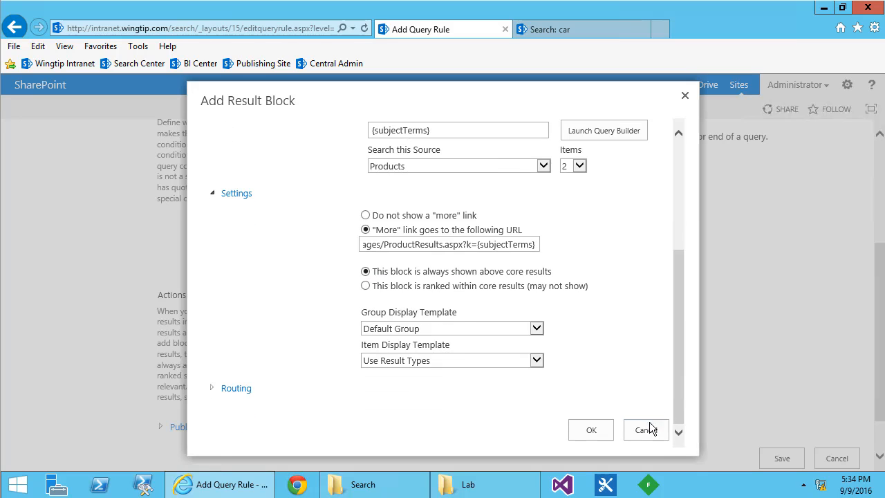
pyautogui.click(591, 429)
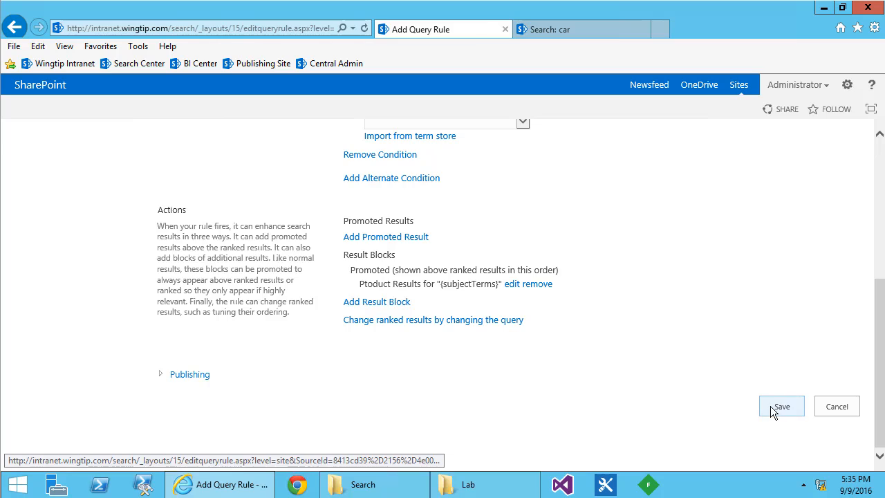
pyautogui.click(781, 407)
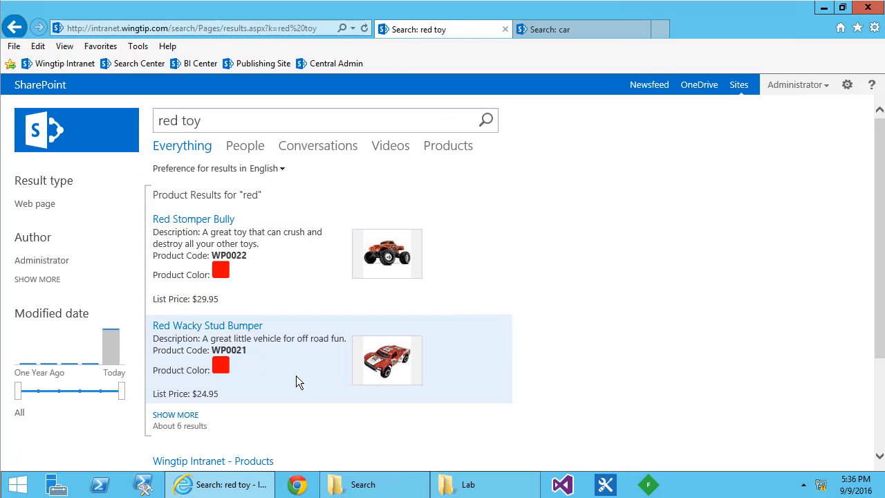
# - Show the full Products results page for 'red' listing six items with the Color refiner
pyautogui.click(448, 145)
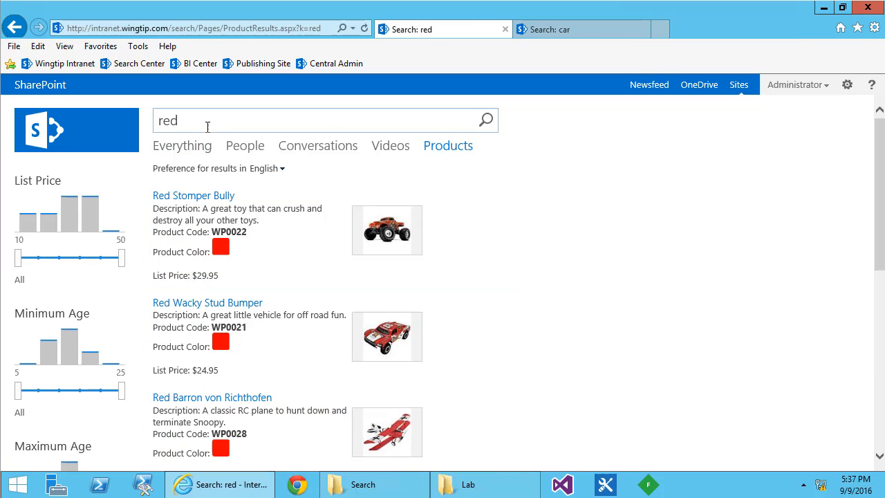
pyautogui.scroll(-3)
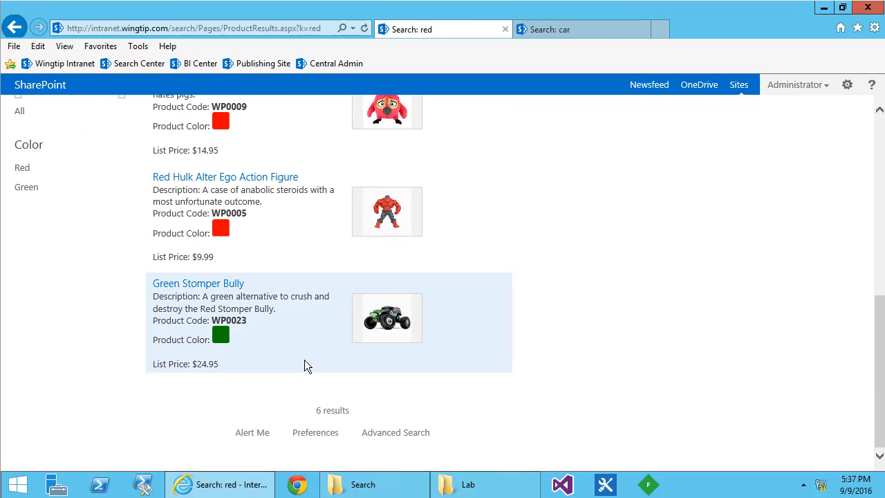